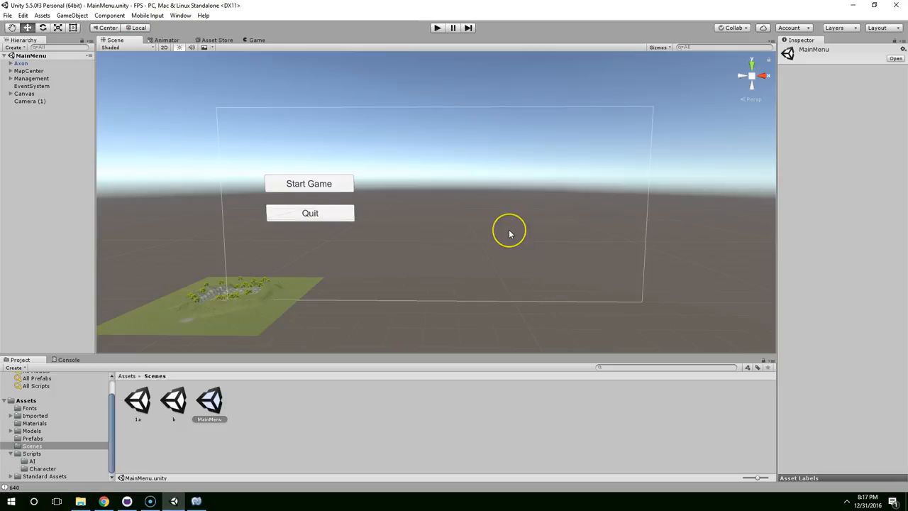
mouse_move(507, 234)
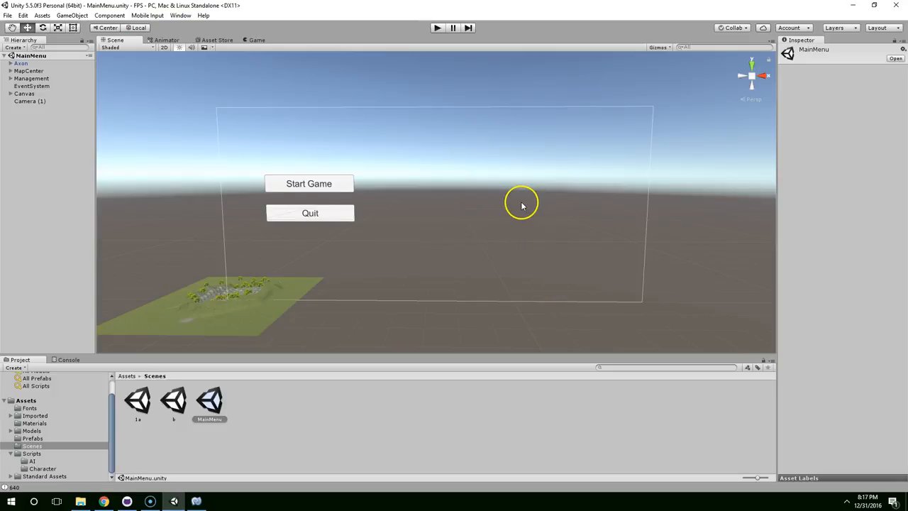
mouse_move(536, 297)
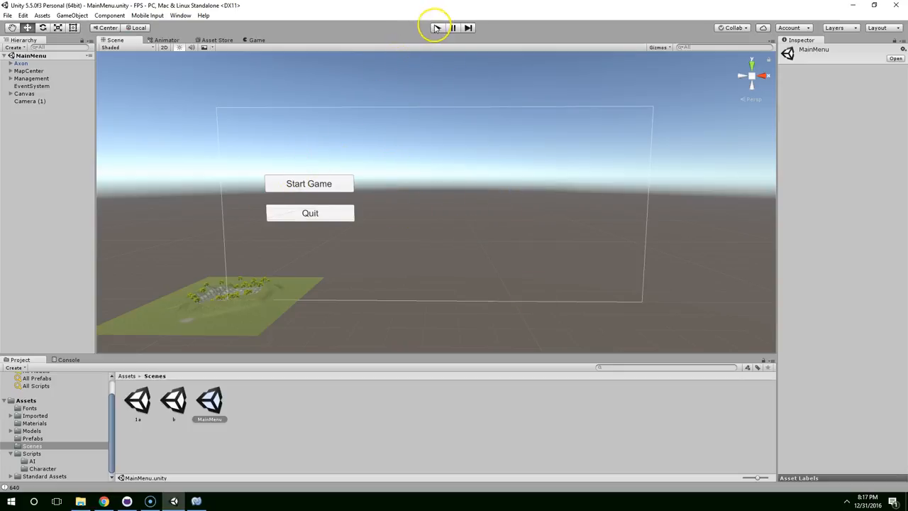
Step: Preview the main menu scene in Play mode and stop it again
left_click(437, 28)
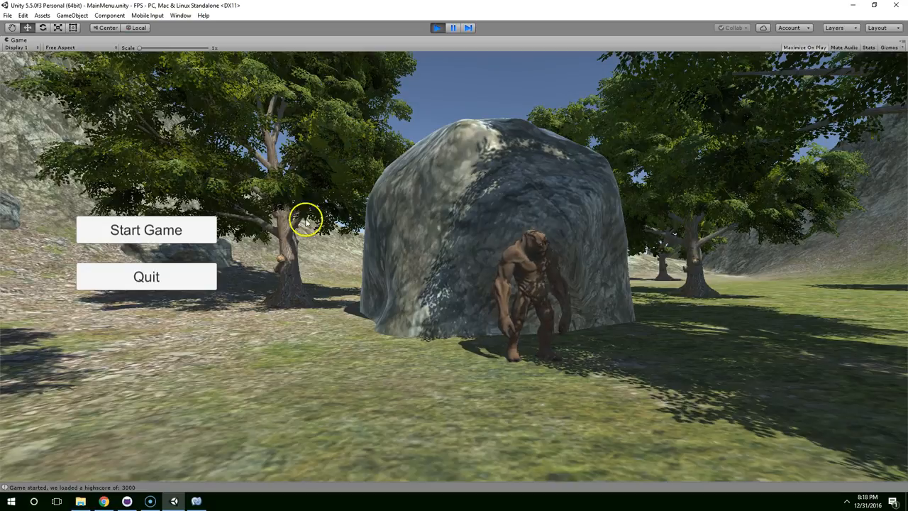
mouse_move(466, 141)
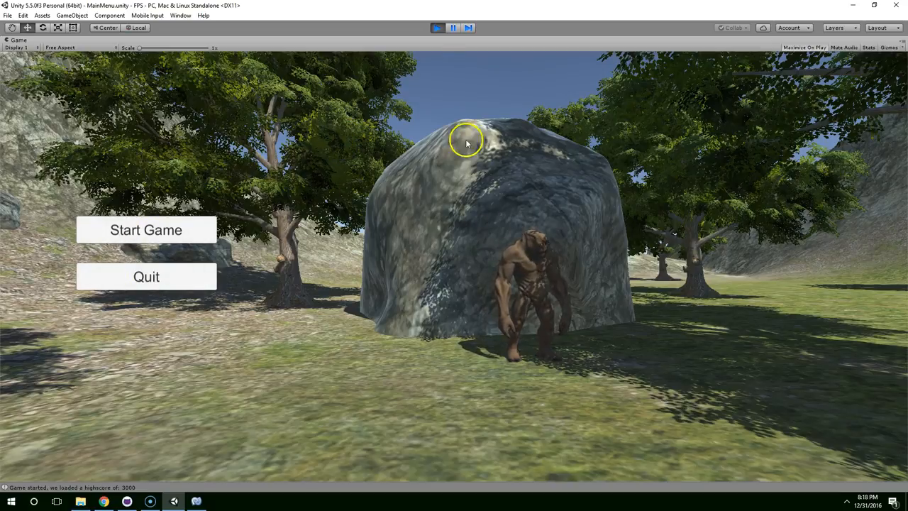
left_click(452, 28)
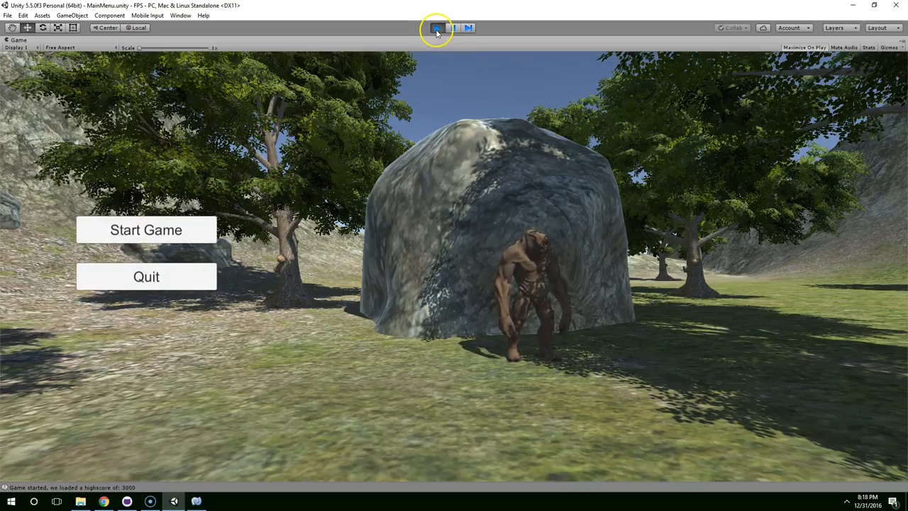
left_click(437, 28)
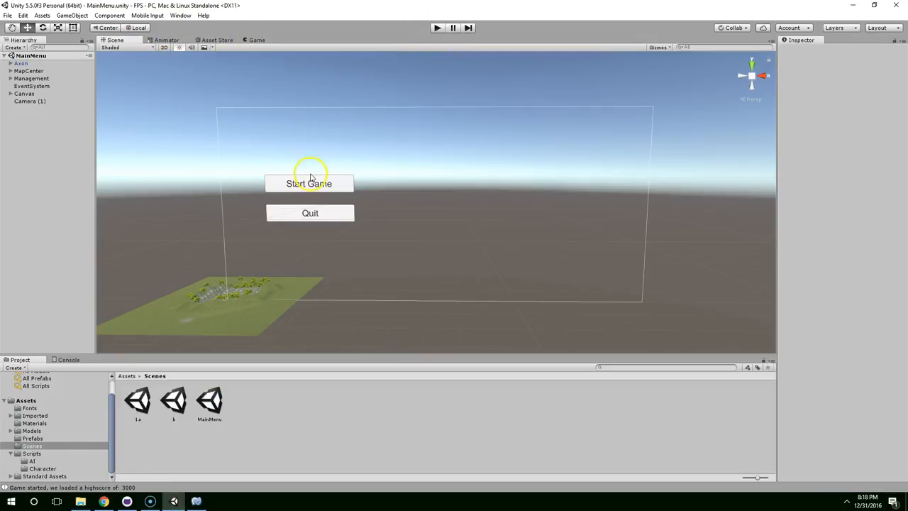
Step: Assign the Dead Font Walking font from Assets/Fonts to the Start Game and Quit labels
left_click(24, 94)
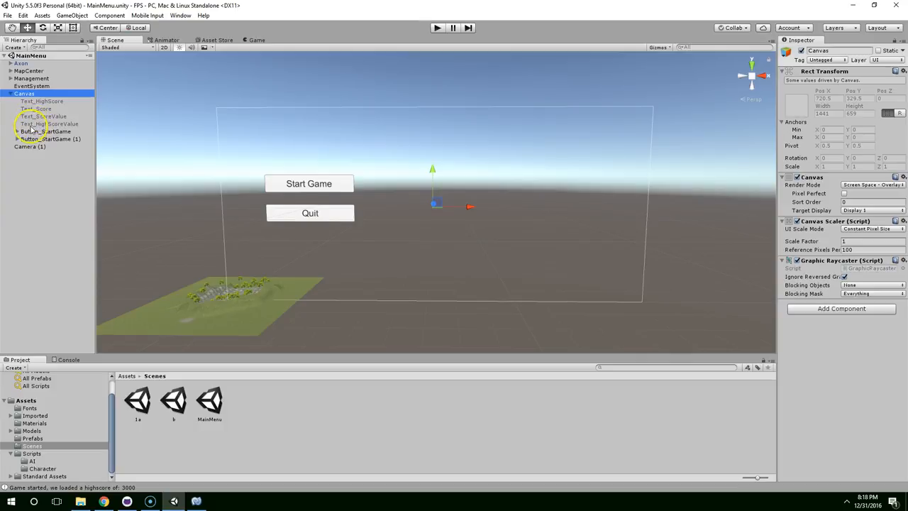
left_click(48, 139)
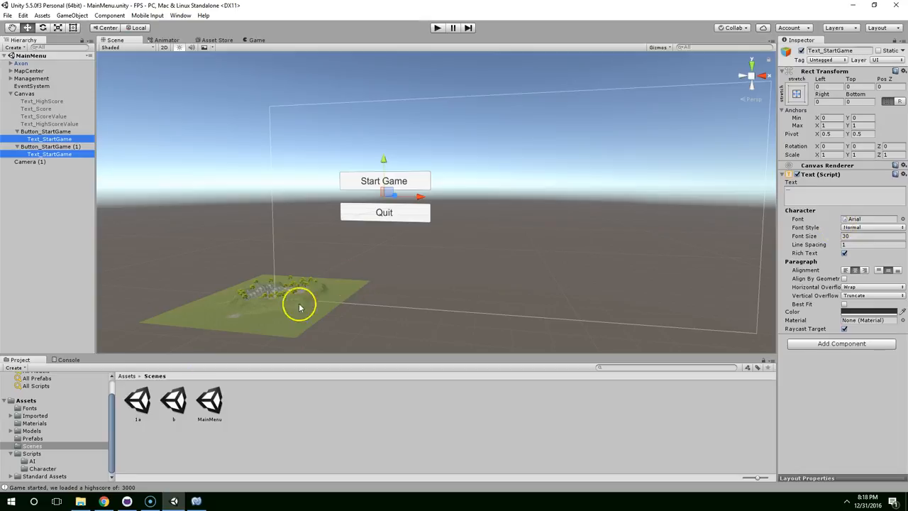
mouse_move(56, 428)
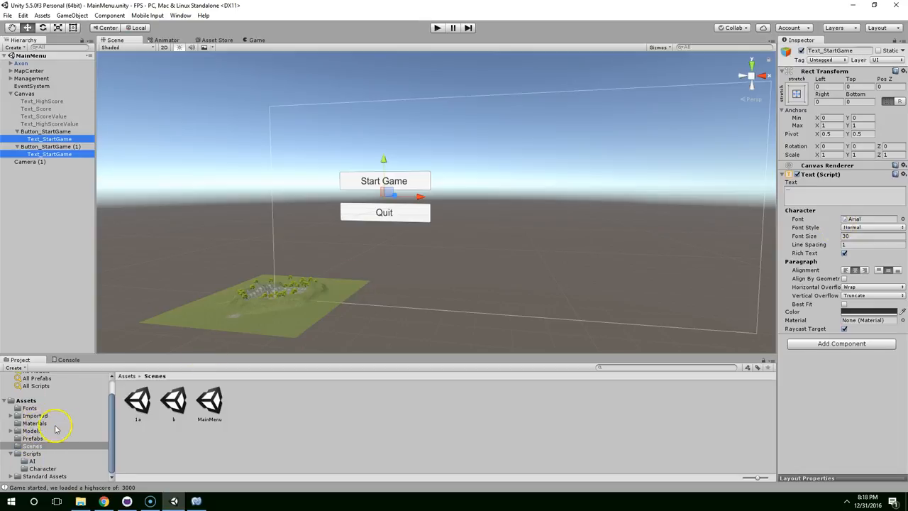
left_click(30, 408)
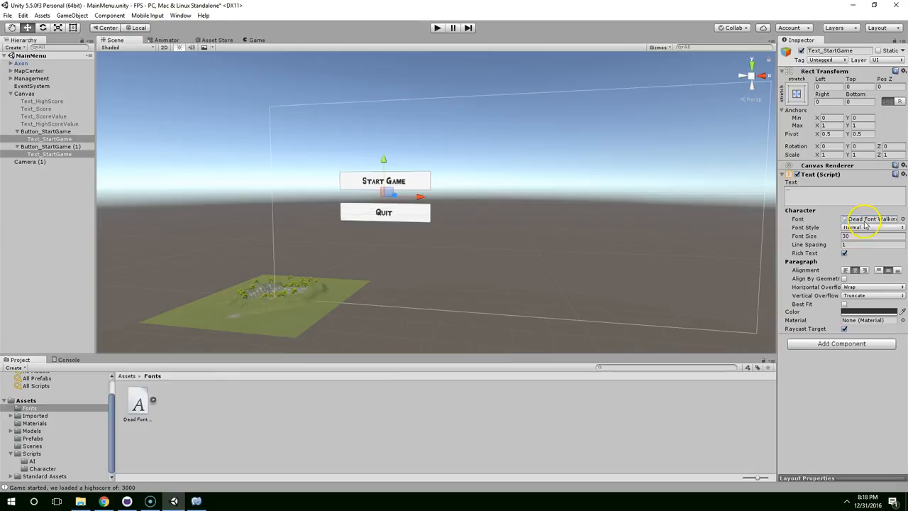
left_click(256, 39)
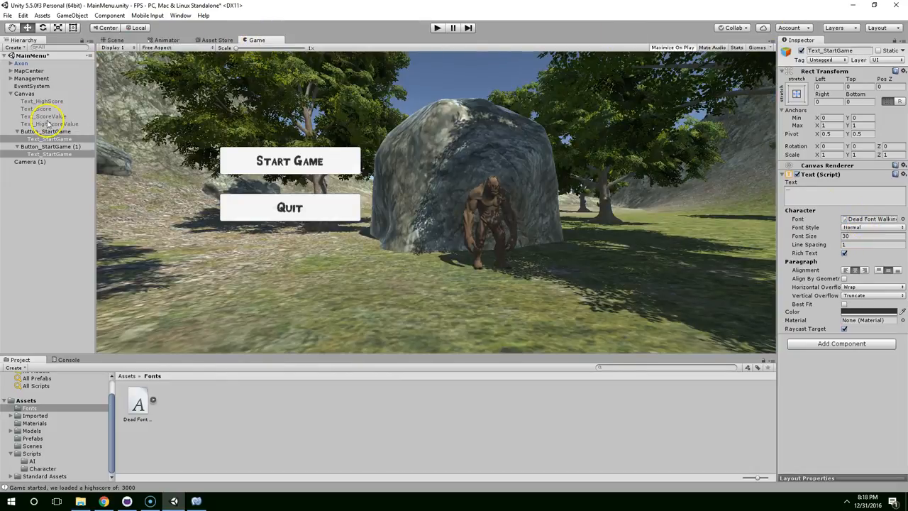
Step: Colour the Start Game and Quit label text dark red and select both button objects
left_click(868, 312)
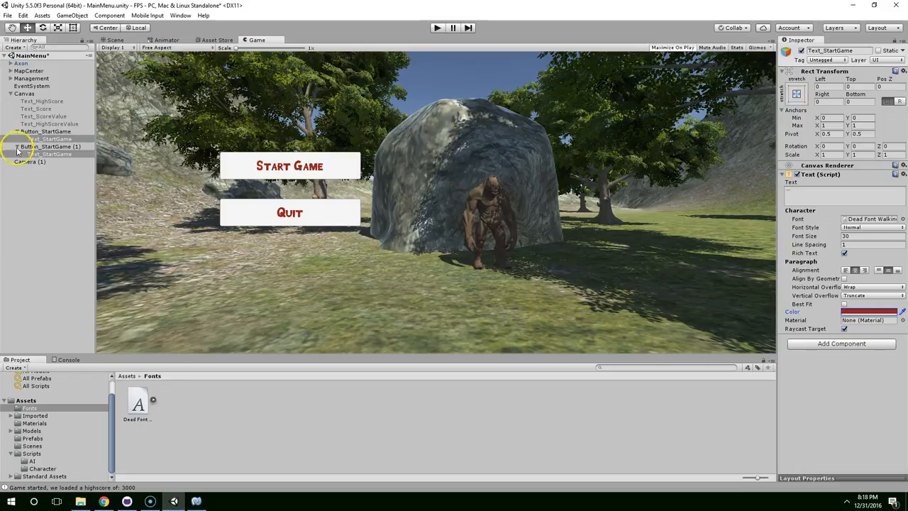
left_click(45, 130)
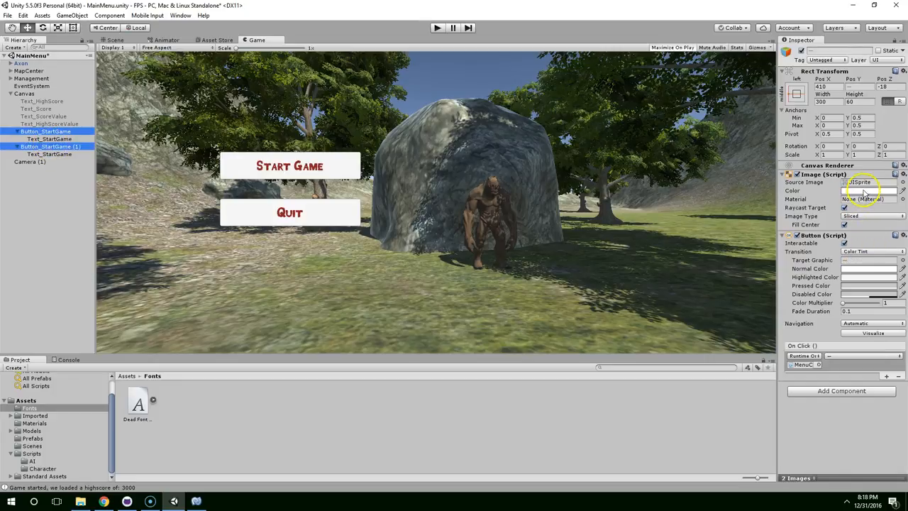
Step: Lower the buttons' Image colour alpha so their backgrounds are mostly transparent
left_click(868, 190)
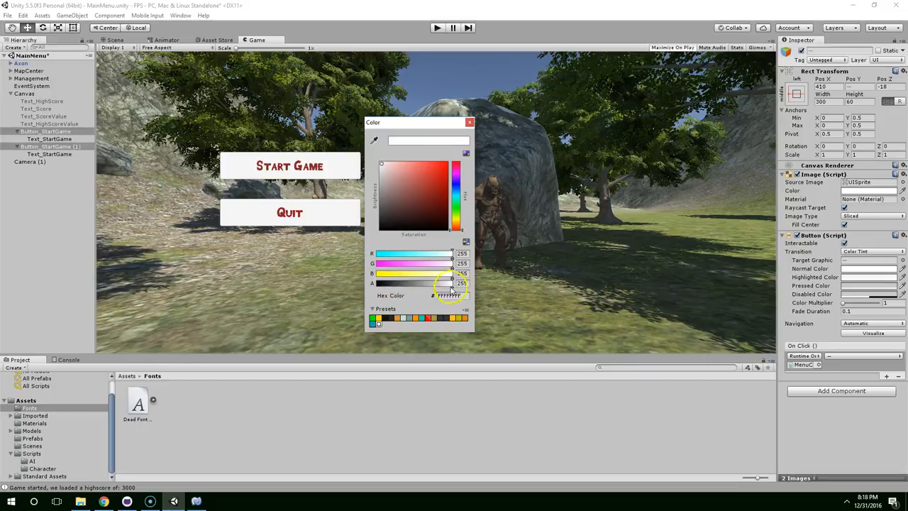
left_click_drag(452, 283, 397, 283)
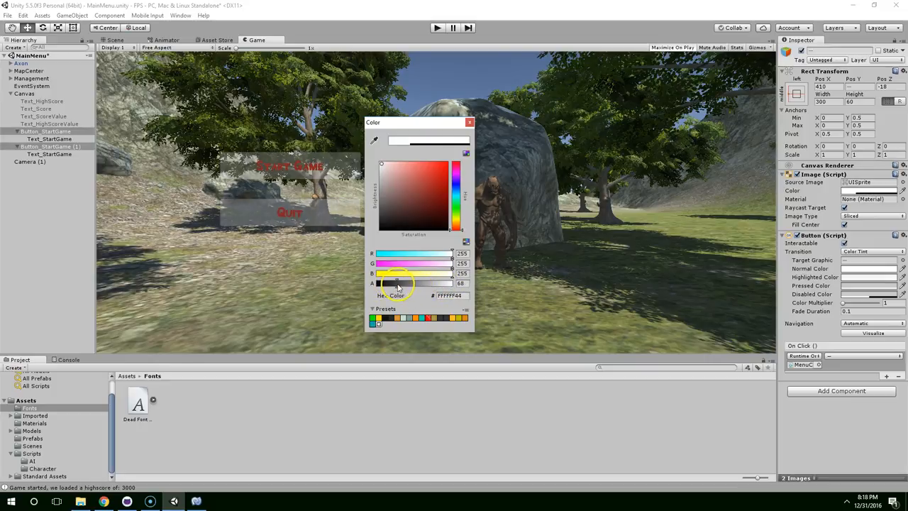
left_click_drag(397, 283, 372, 284)
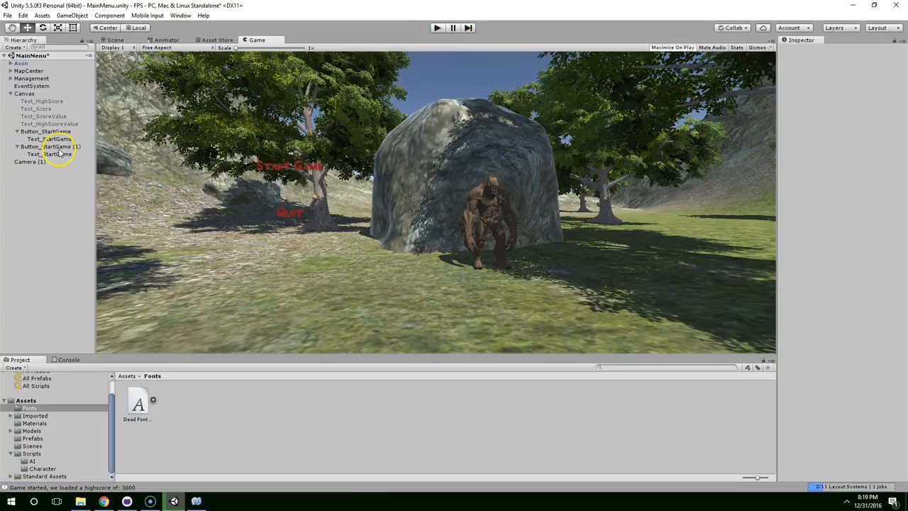
Step: Fine-tune the transparency and tint both button backgrounds grey
left_click(51, 147)
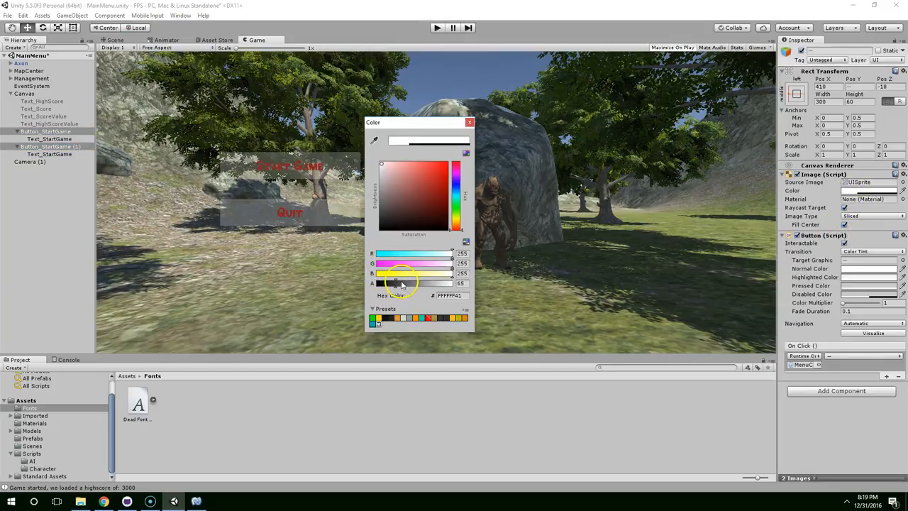
left_click_drag(400, 284, 419, 284)
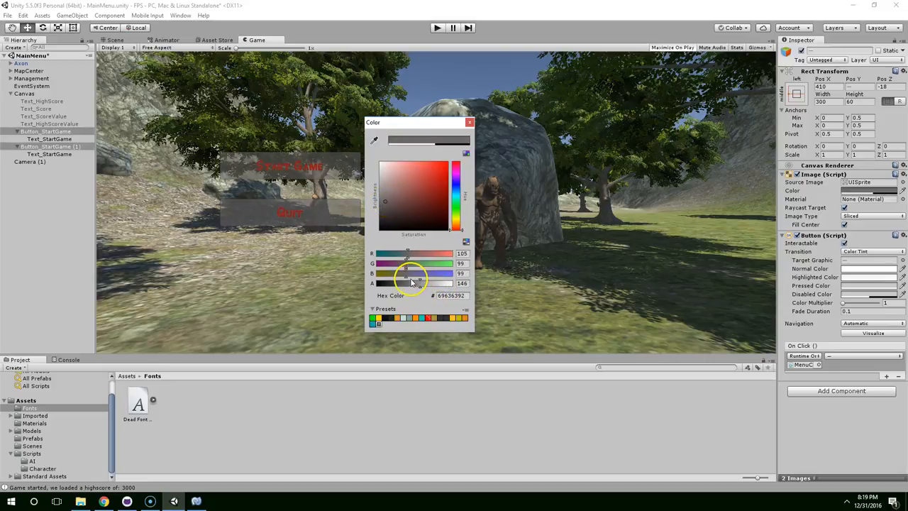
left_click_drag(414, 284, 405, 284)
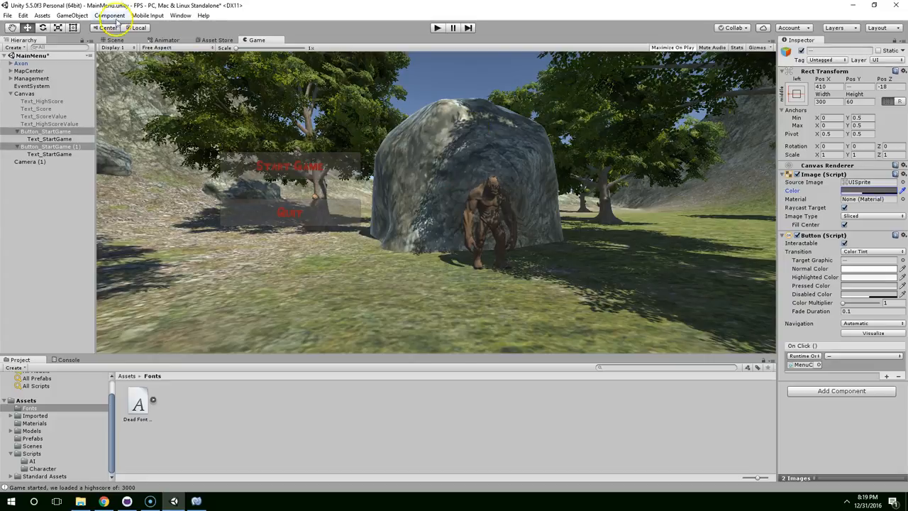
left_click(114, 40)
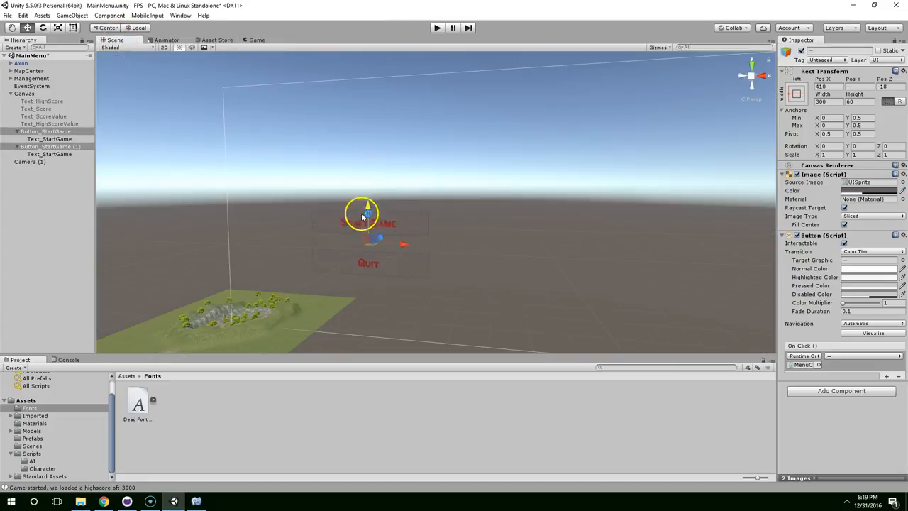
Step: Change the button background colour from grey to translucent black
left_click(257, 40)
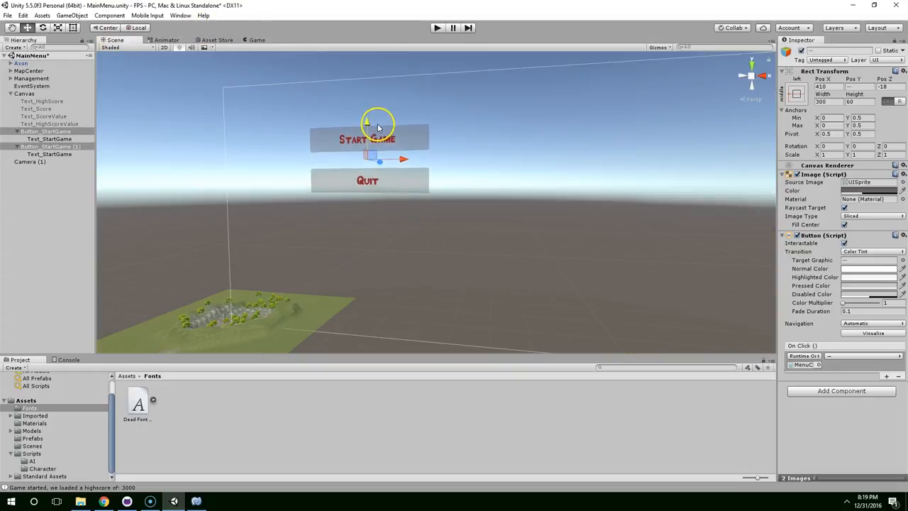
left_click(255, 40)
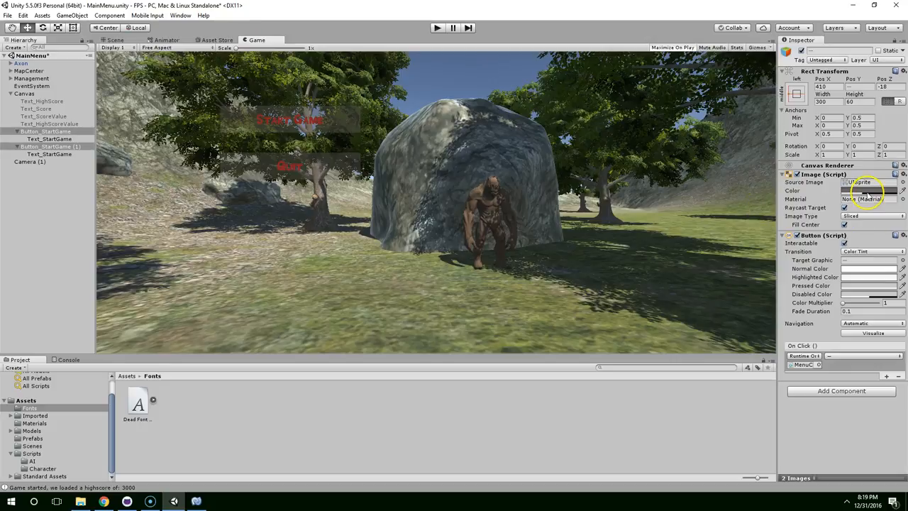
left_click(868, 190)
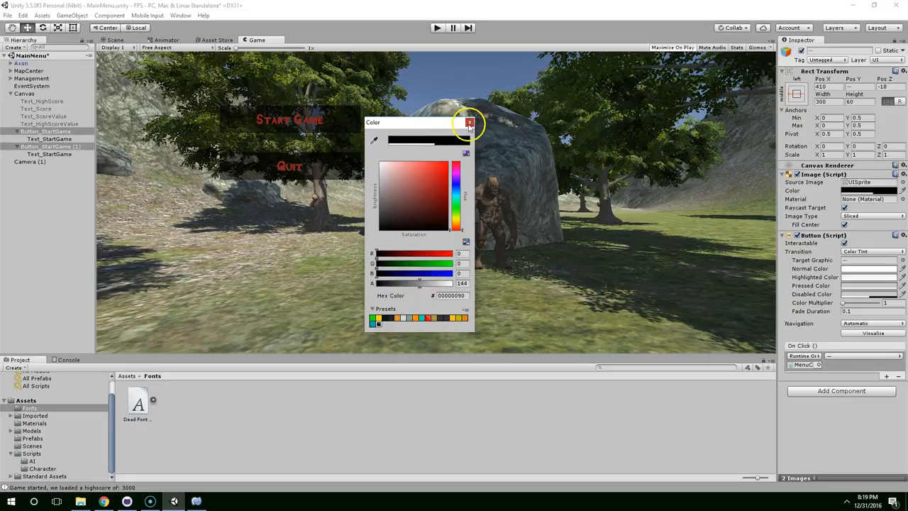
left_click(115, 40)
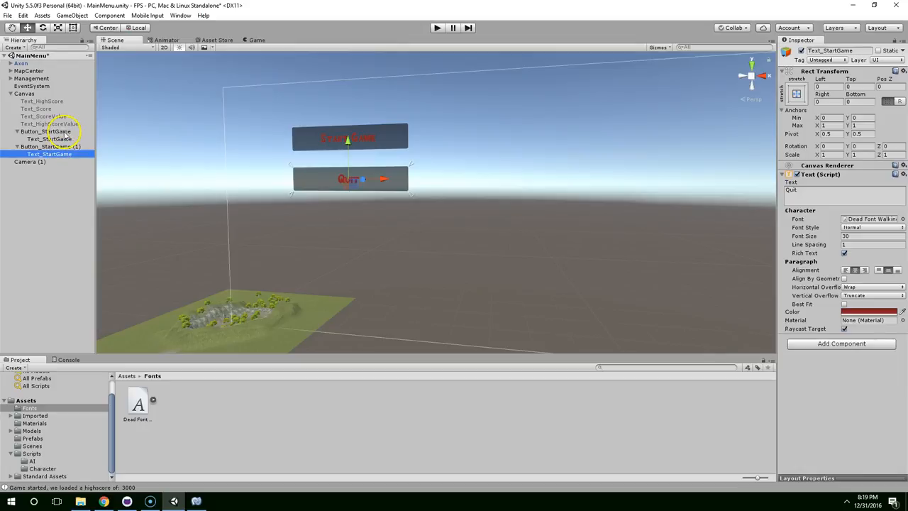
Step: Check both buttons and preview the menu over the forest scene in the Game view
left_click(257, 40)
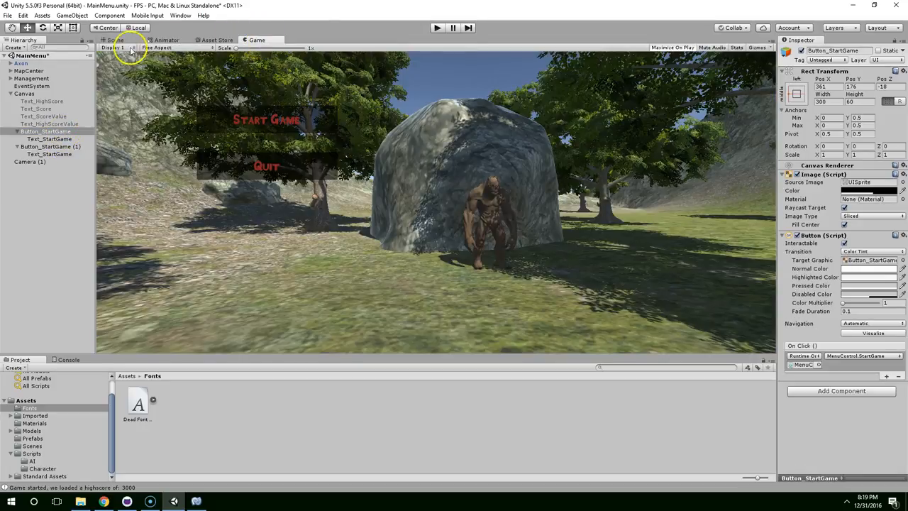
left_click(114, 39)
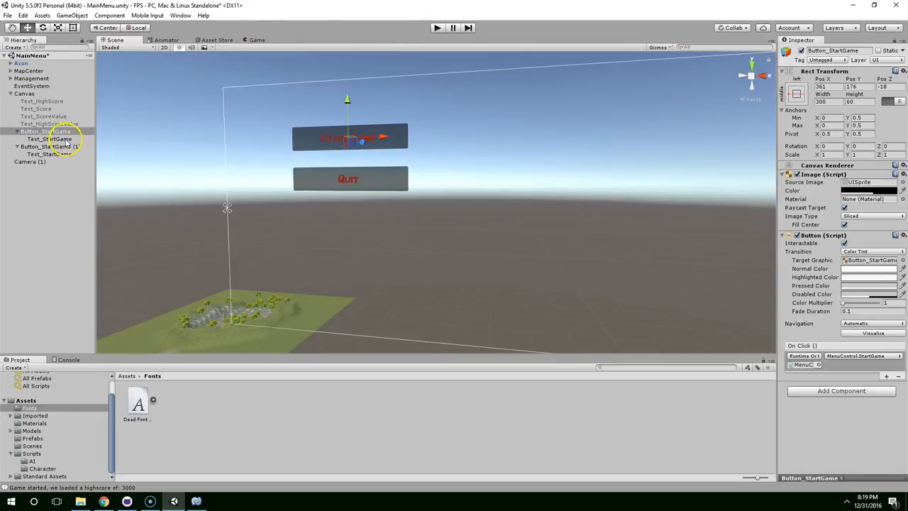
left_click(256, 40)
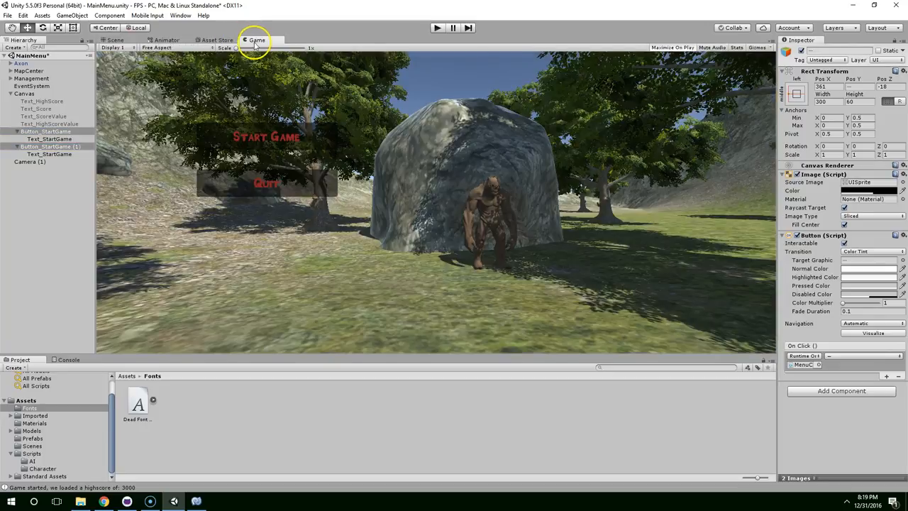
Step: Reposition the buttons to the lower-left with Anchor Presets and test in Play mode
left_click(117, 40)
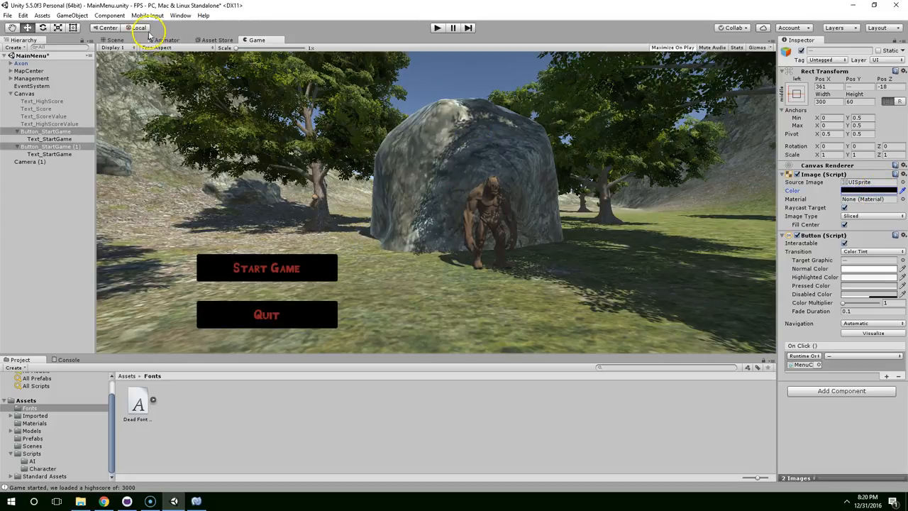
left_click(115, 40)
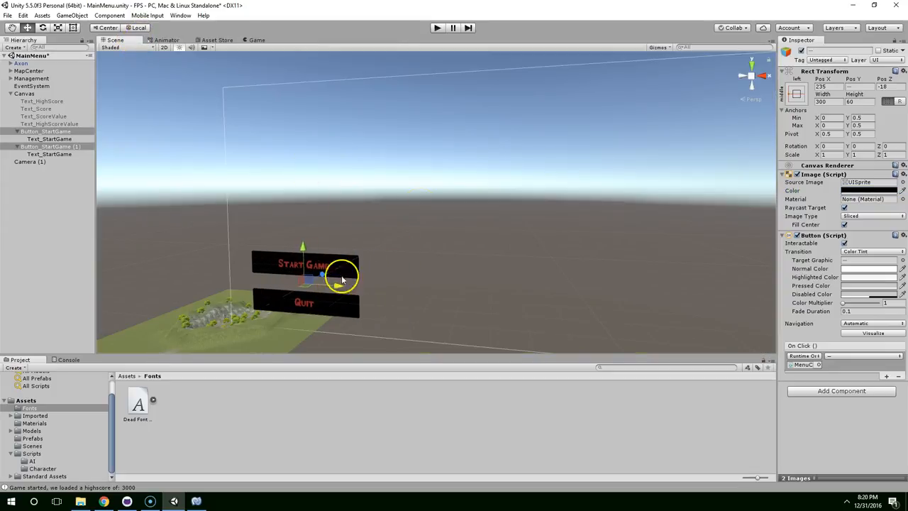
left_click(796, 92)
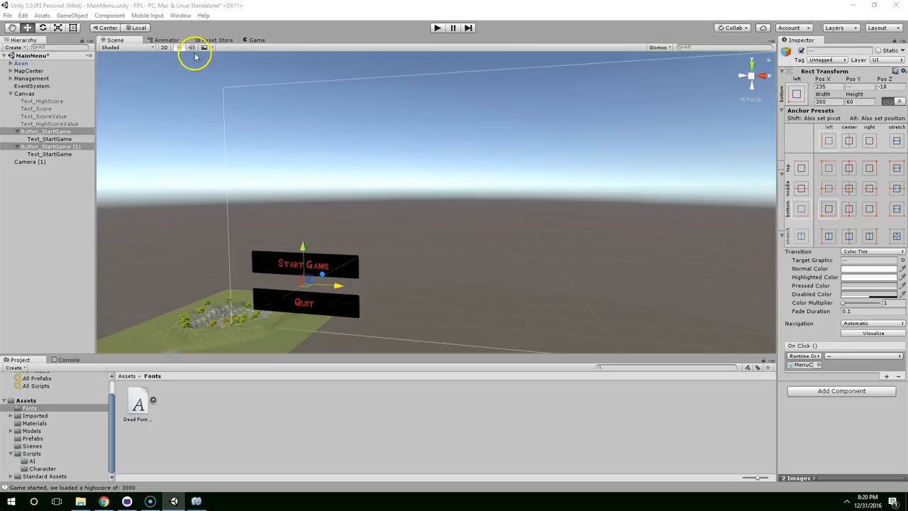
left_click(255, 40)
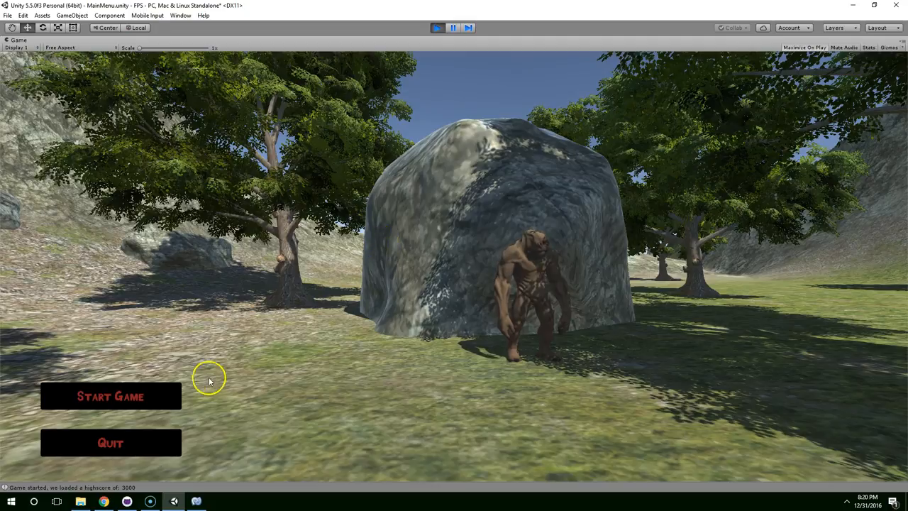
mouse_move(247, 307)
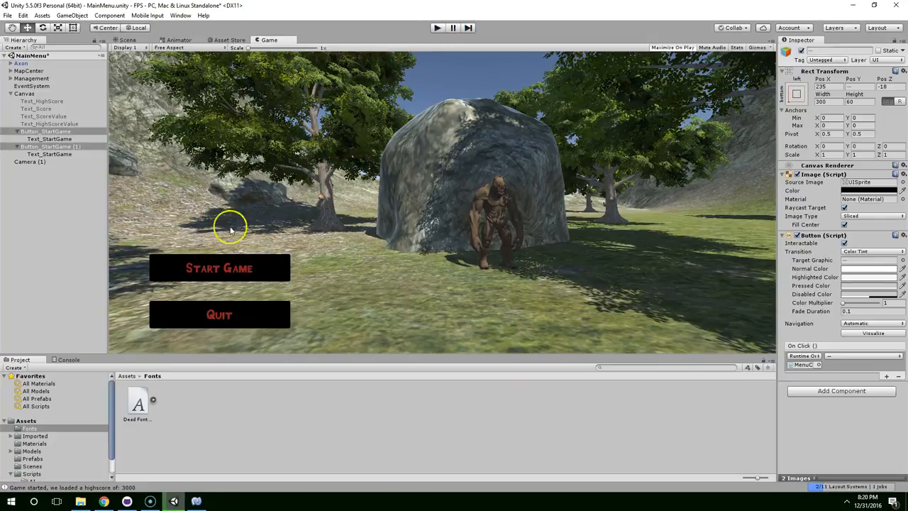
Step: Make the button backgrounds partly transparent and select the Text_StartGame label
left_click(128, 40)
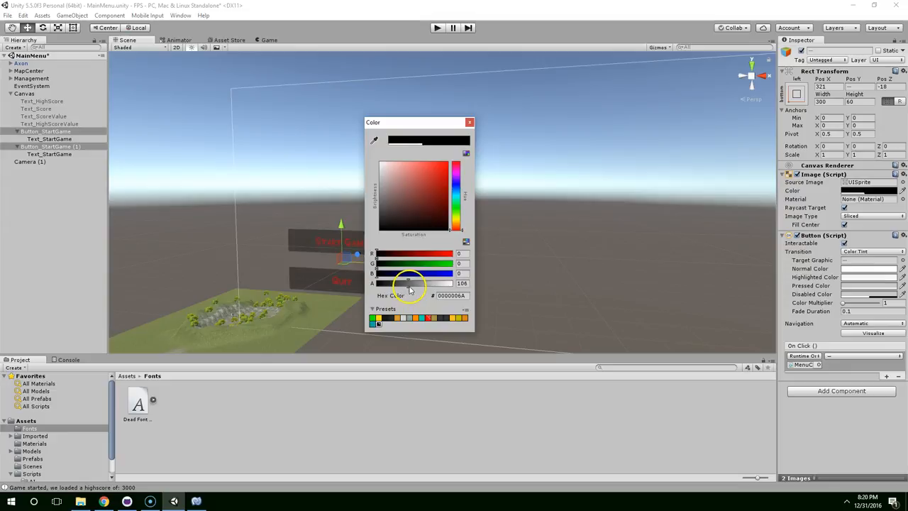
left_click(437, 28)
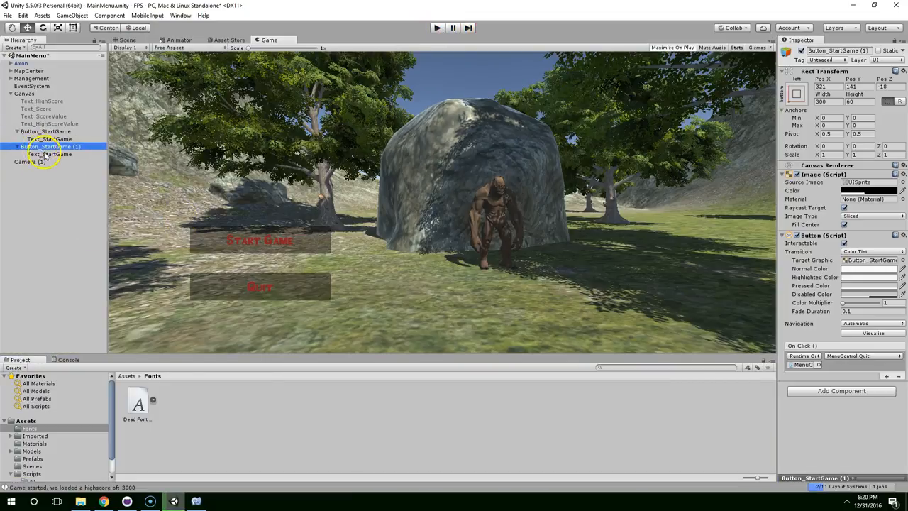
left_click(48, 153)
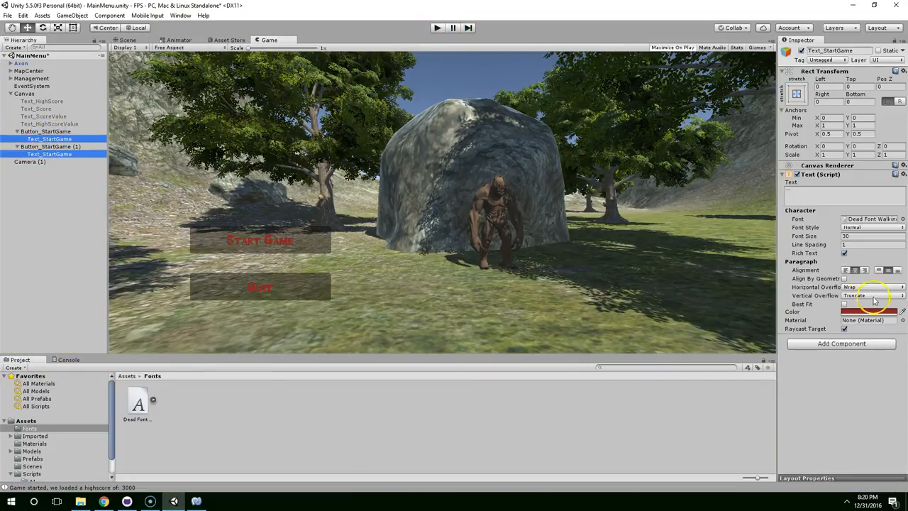
Step: Set the label text colour to white and enable Best Fit so it fills the button
left_click(868, 312)
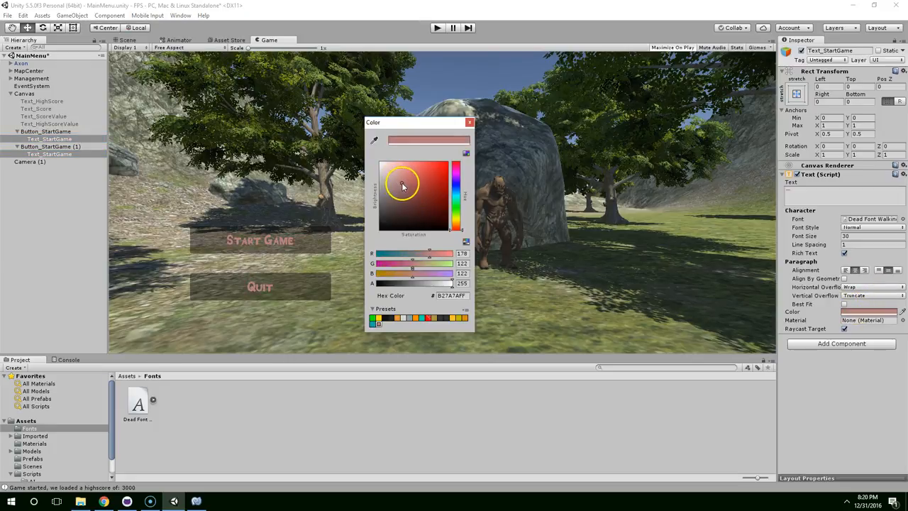
left_click(470, 122)
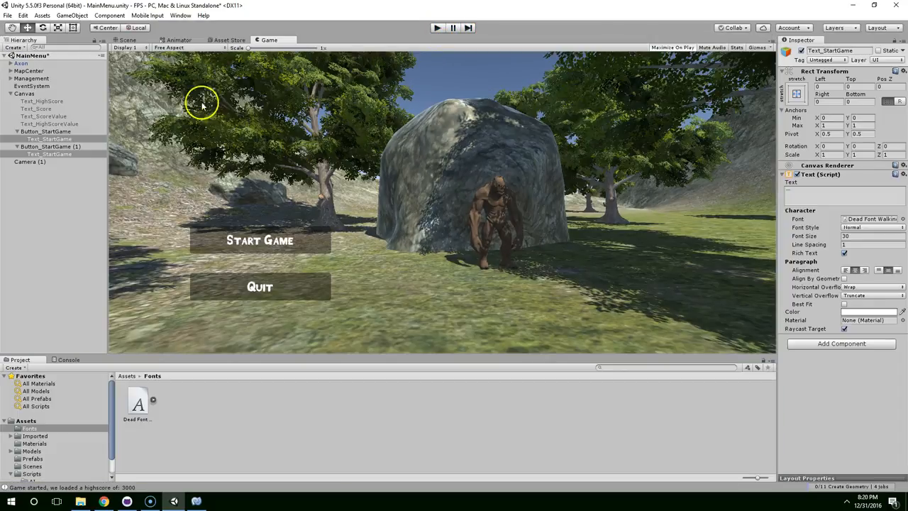
left_click(843, 303)
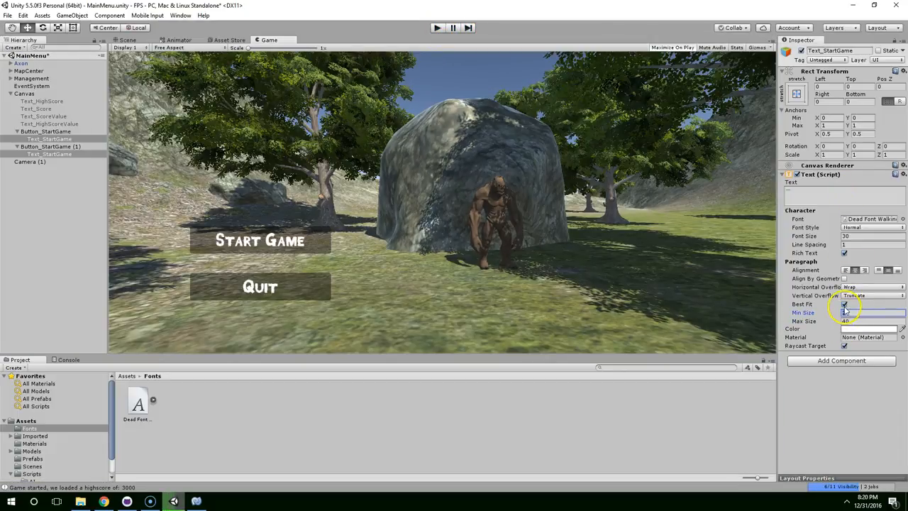
left_click(868, 312)
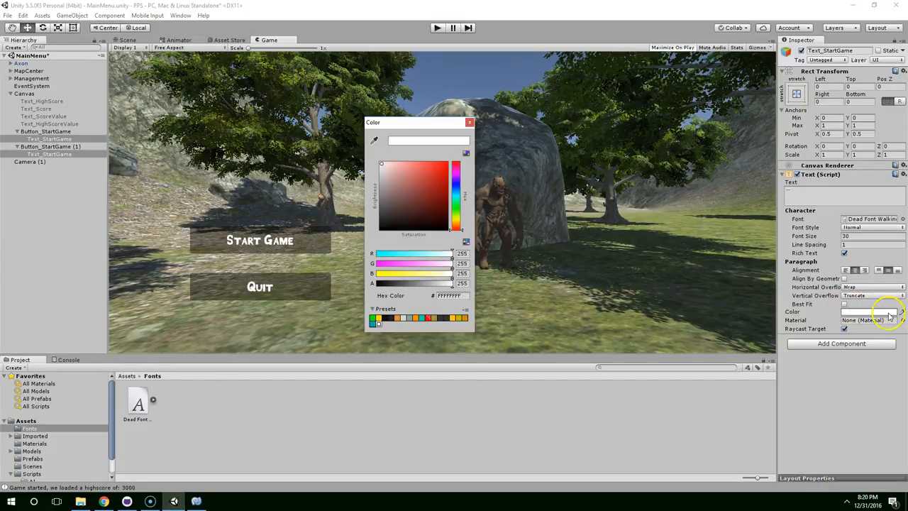
Step: Eyedrop a brown from the scene's rock for the Start Game label and match Quit to it
left_click_drag(418, 122, 511, 160)
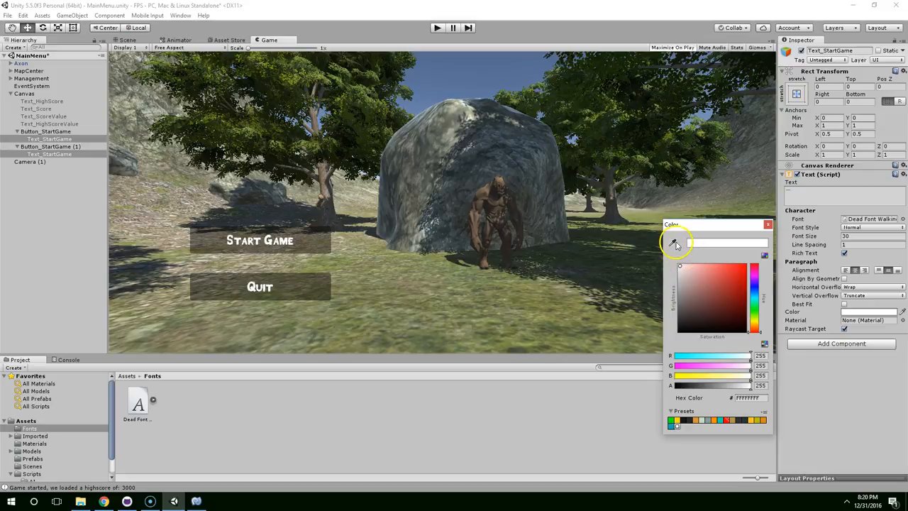
mouse_move(674, 244)
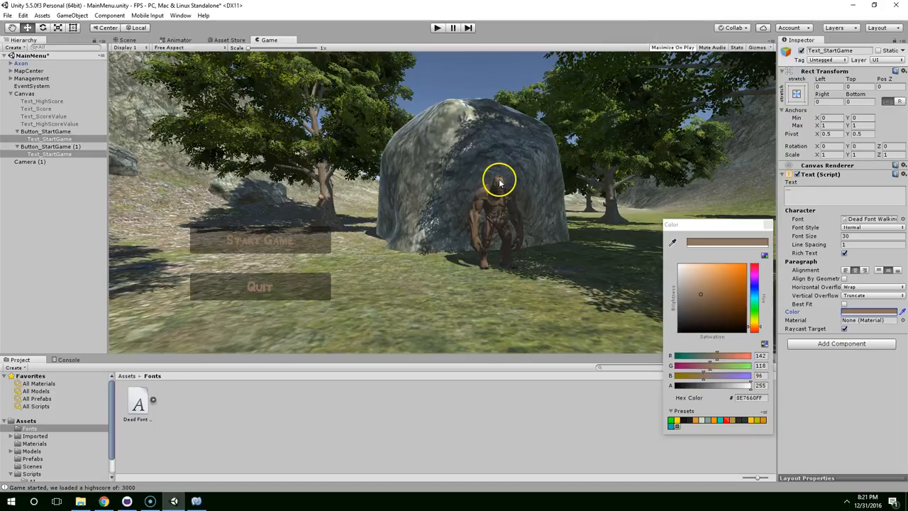
mouse_move(761, 224)
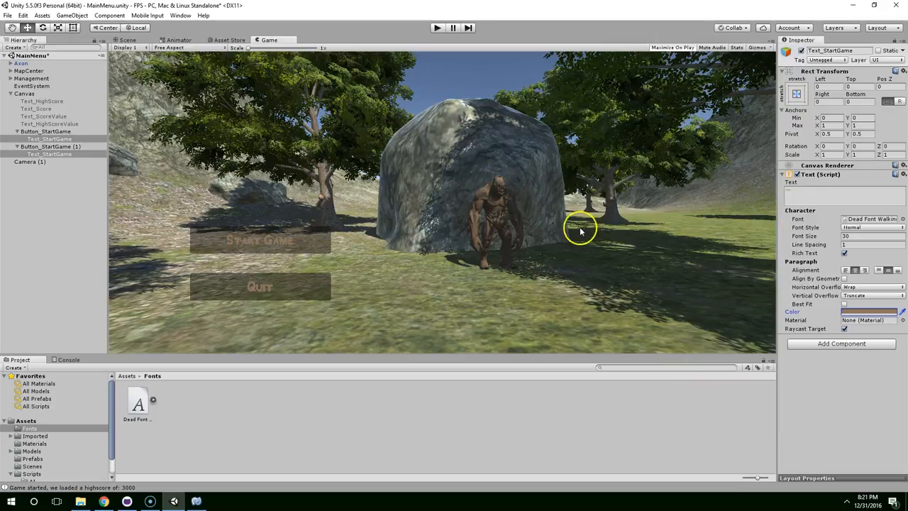
left_click(52, 146)
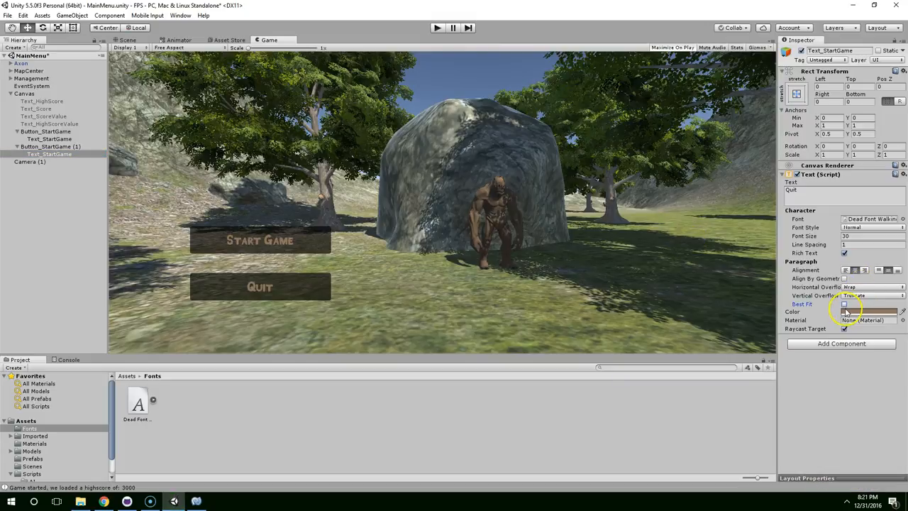
left_click(868, 312)
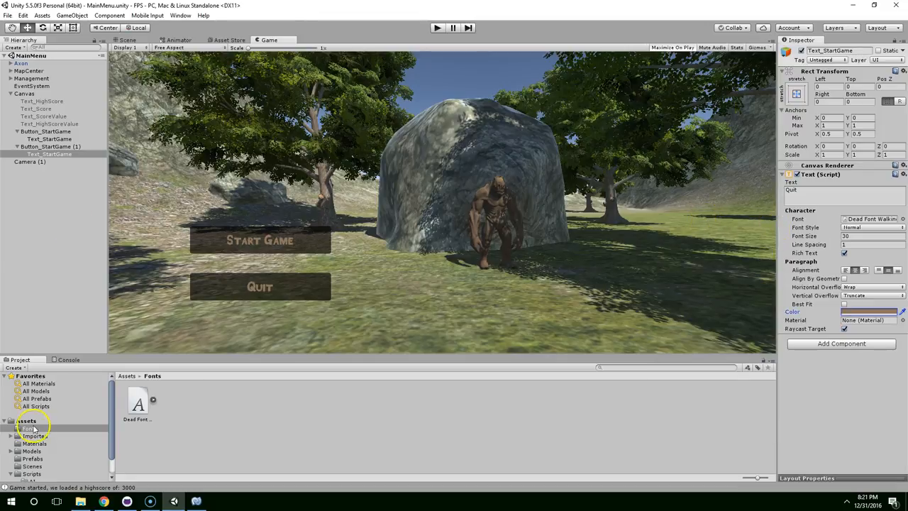
Step: In the game scene, colour the Canvas HIGH SCORE and SCORE texts the same brown
left_click(31, 445)
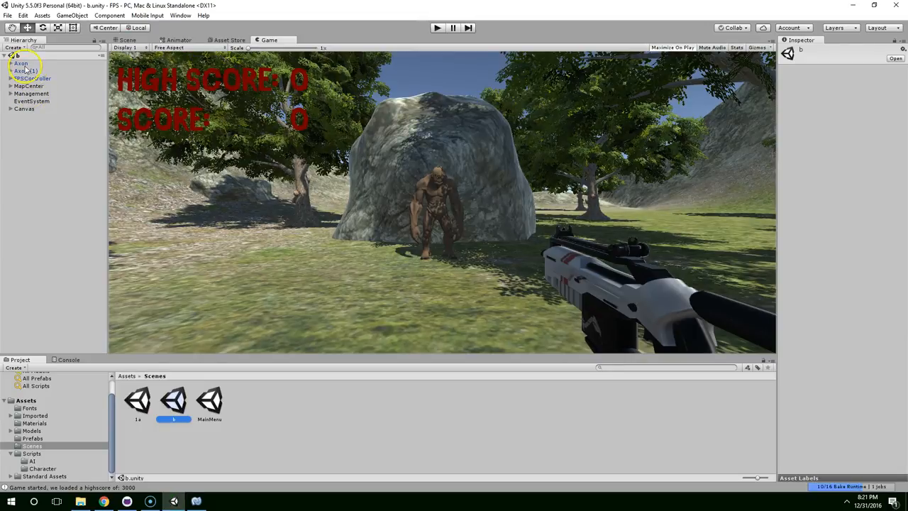
left_click(25, 108)
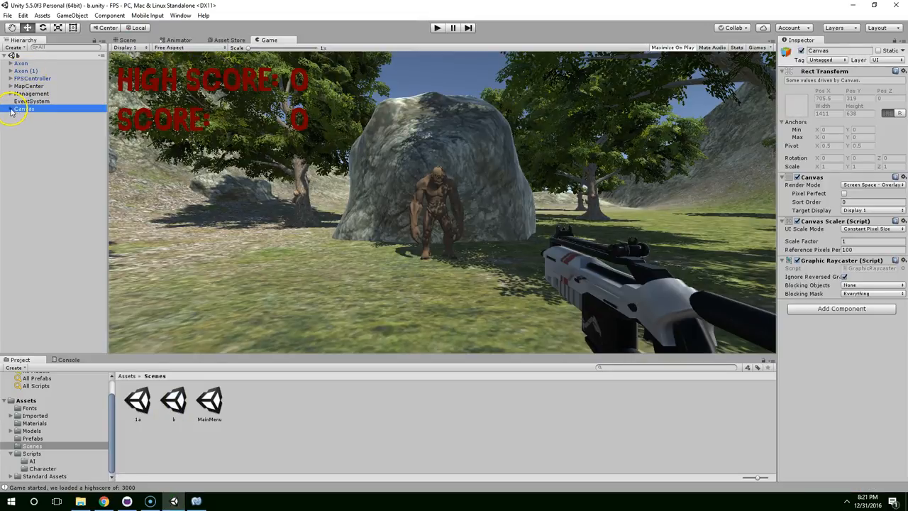
left_click(40, 116)
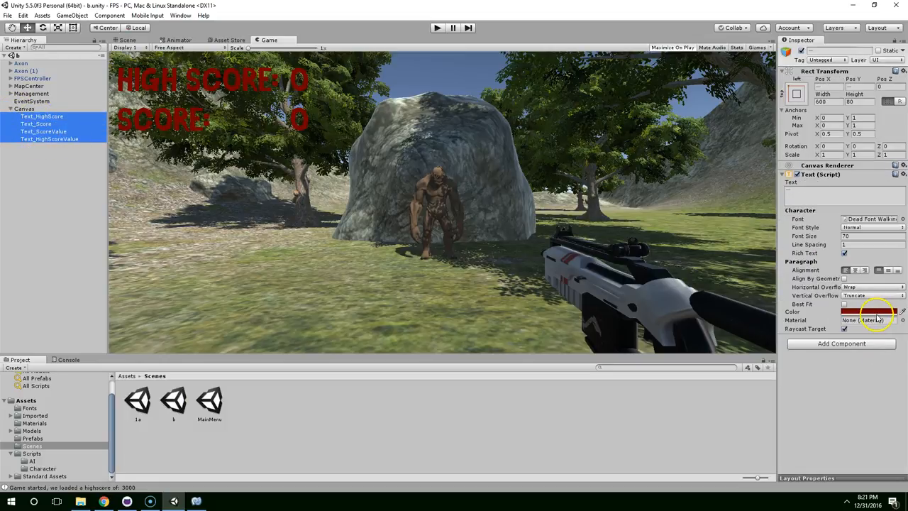
left_click(868, 312)
type("40")
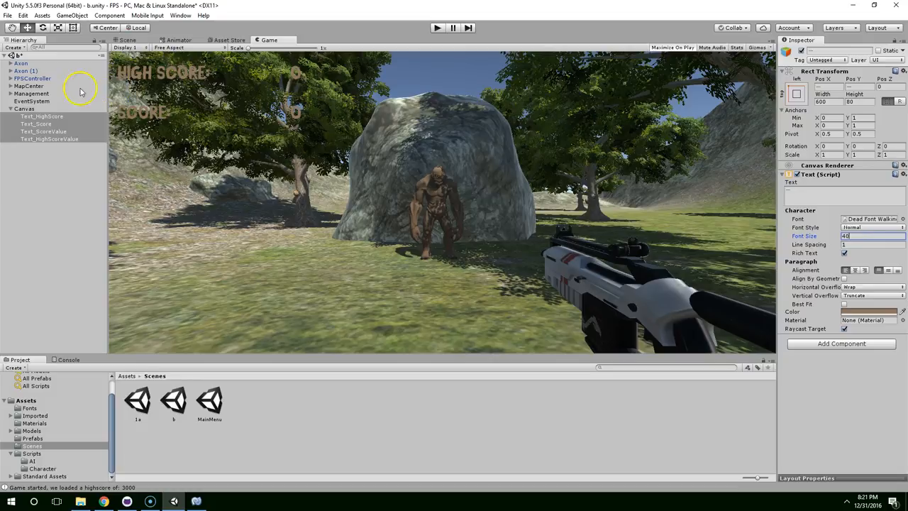
Step: Colour the score value text brown as well and run the game to check it
left_click(43, 130)
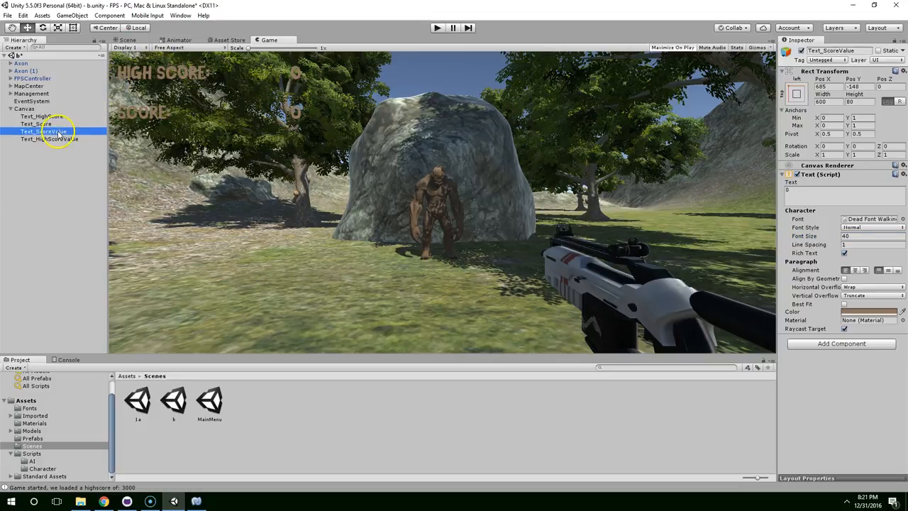
left_click(126, 39)
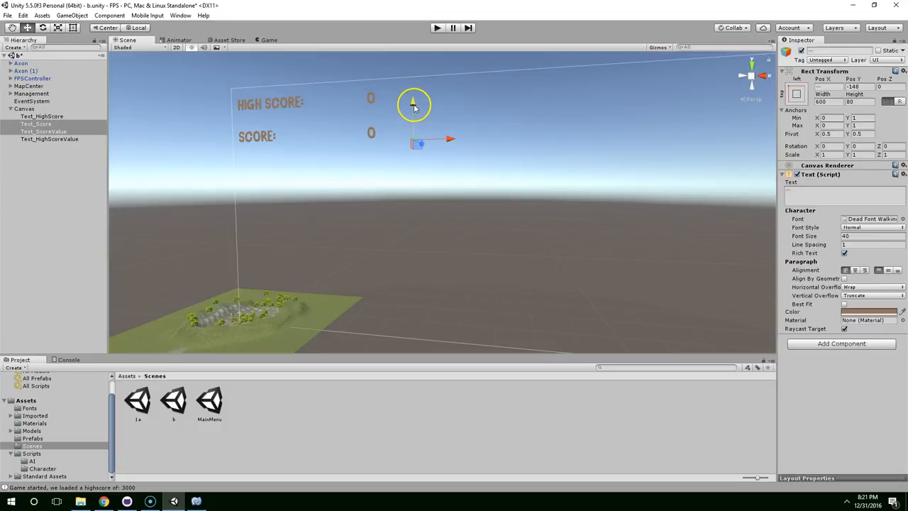
left_click(437, 28)
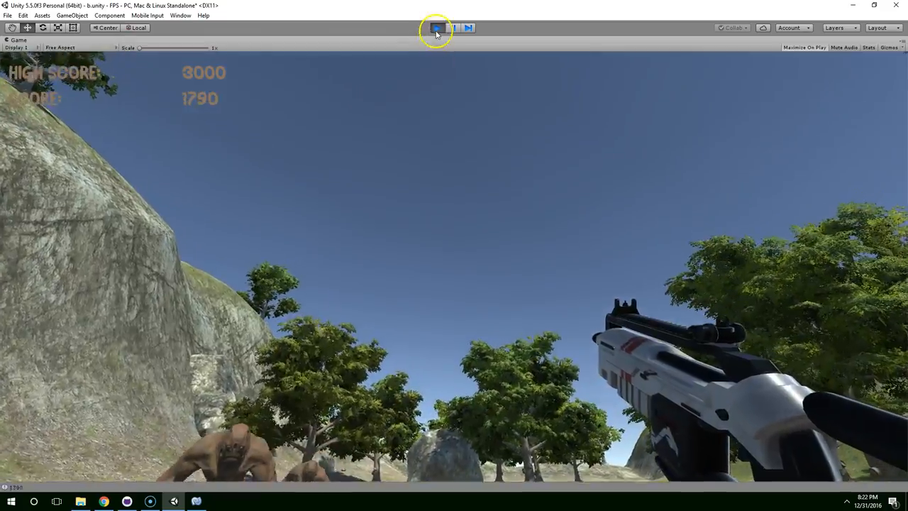
Step: Lower the rifle's Audio Source volume to about 0.44
left_click(437, 28)
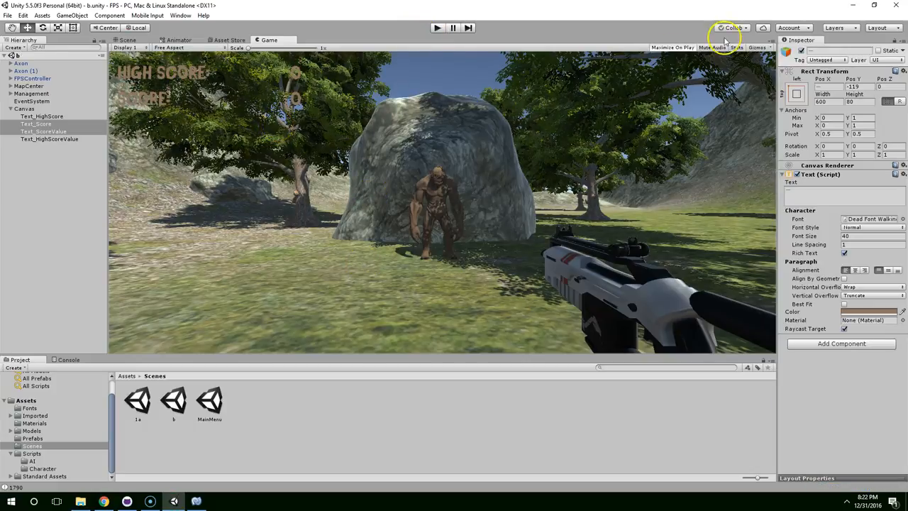
left_click(11, 108)
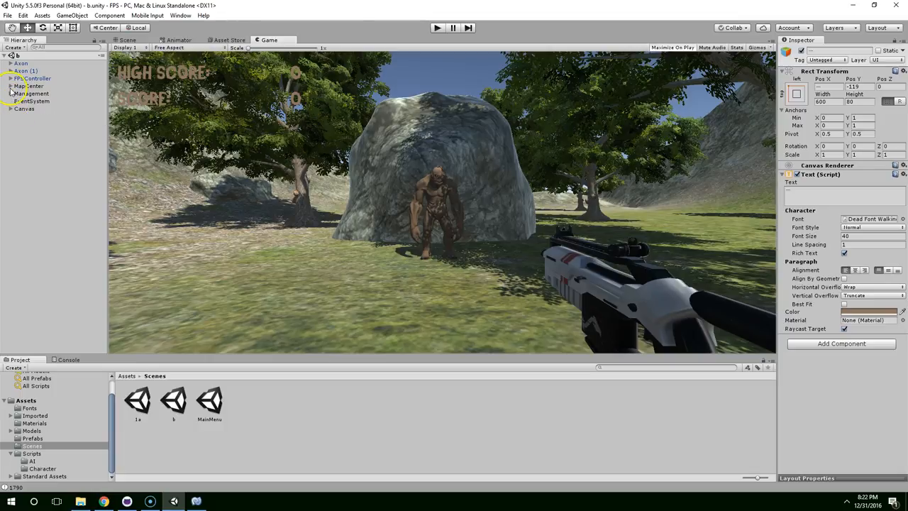
left_click(34, 78)
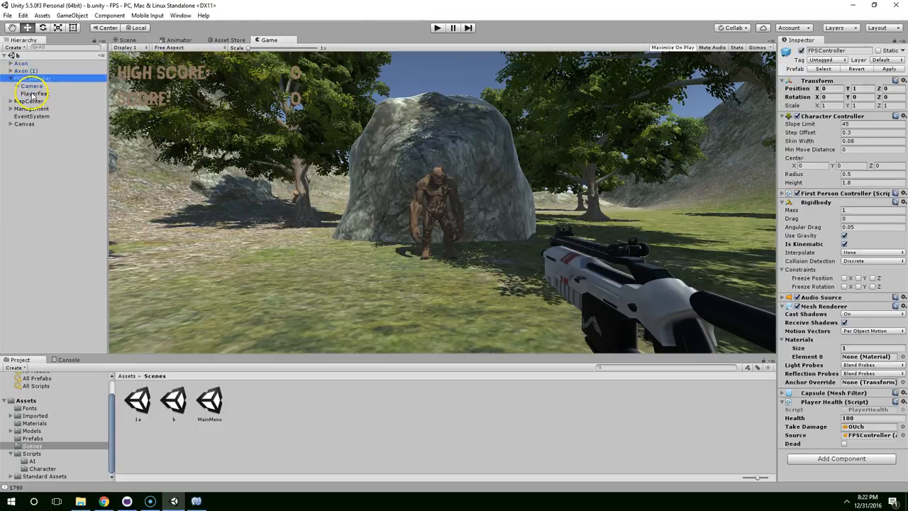
left_click(37, 100)
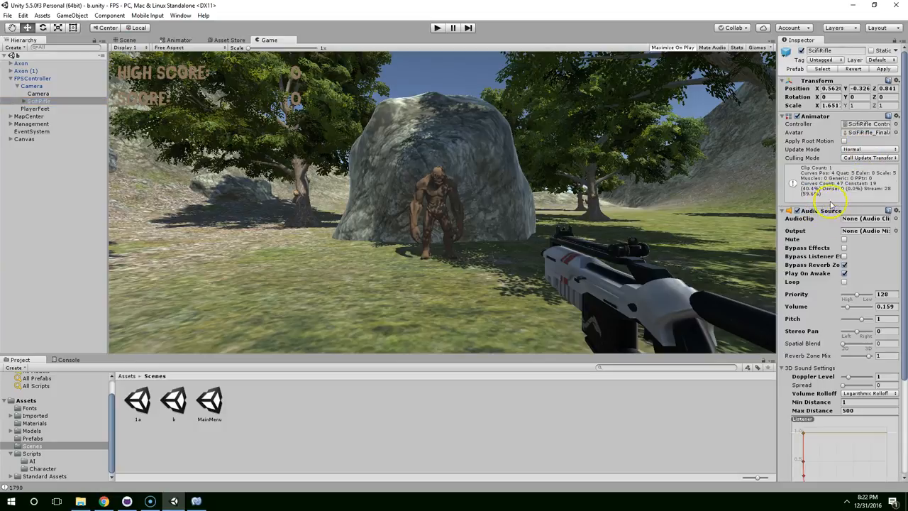
left_click_drag(849, 306, 858, 307)
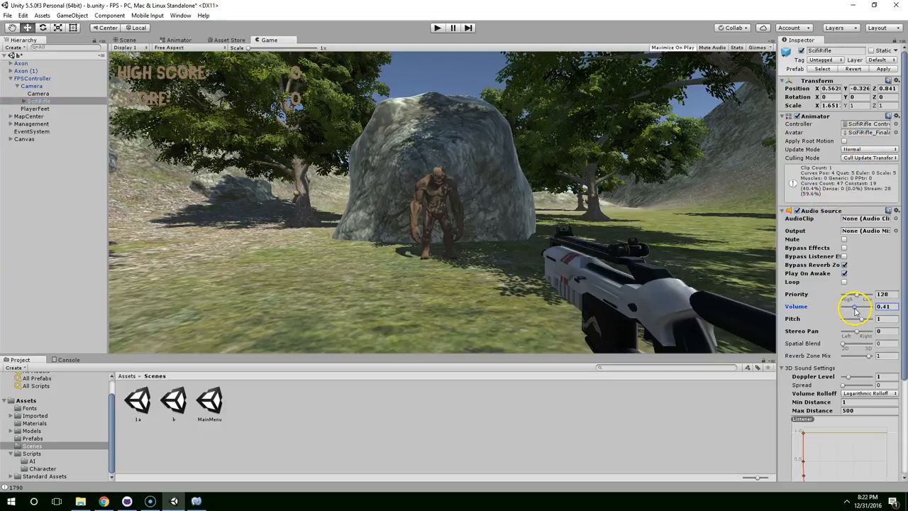
left_click_drag(854, 312, 863, 312)
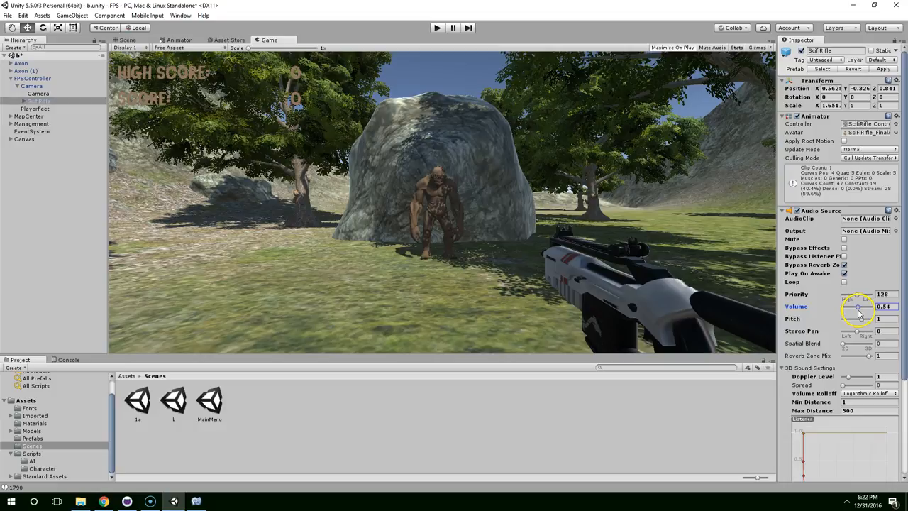
left_click_drag(860, 307, 857, 307)
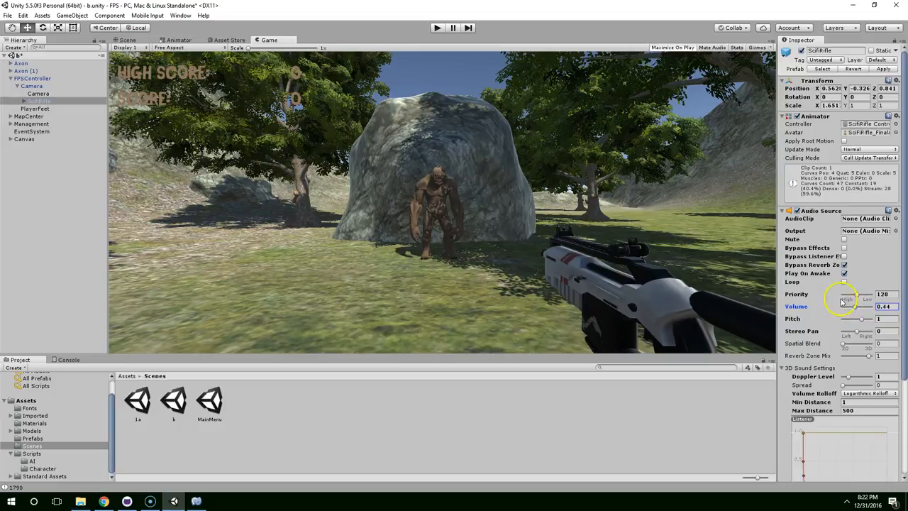
mouse_move(828, 293)
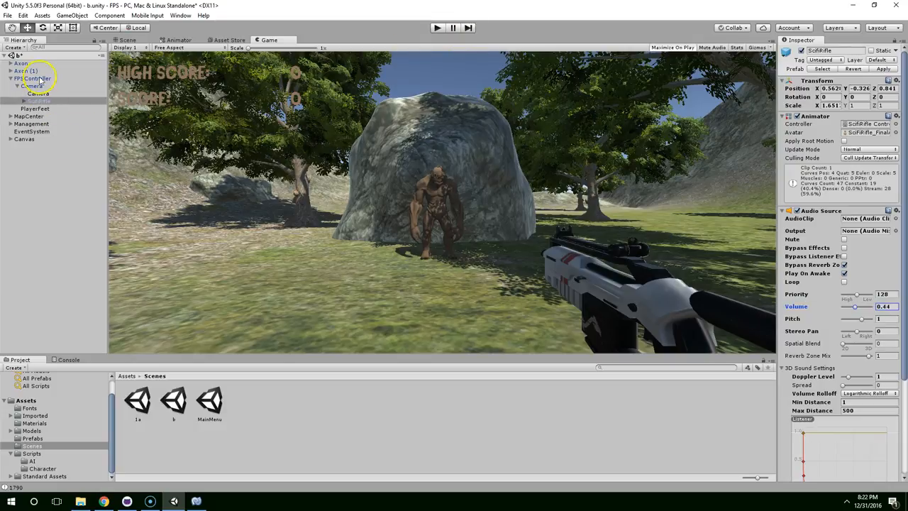
Step: Play-test the game, then retune the FPSController's Audio Source volume
left_click(34, 78)
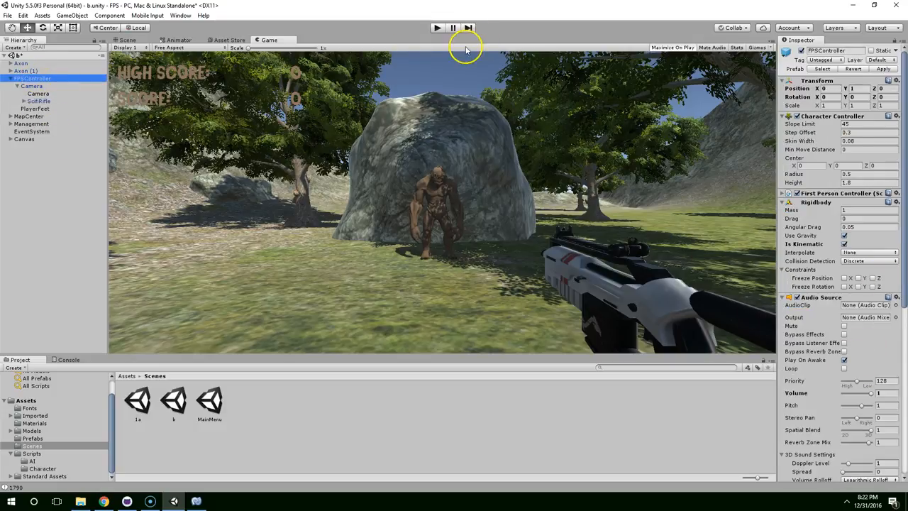
left_click(436, 27)
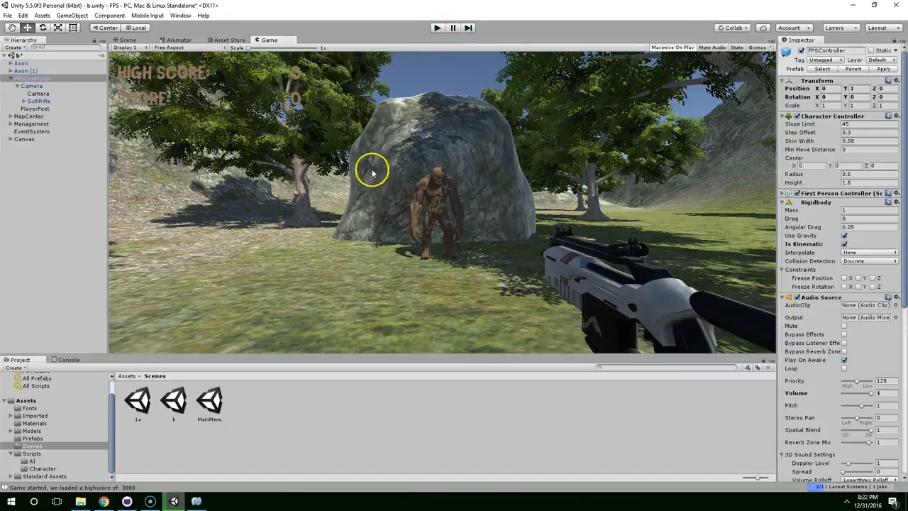
scroll("down", 3)
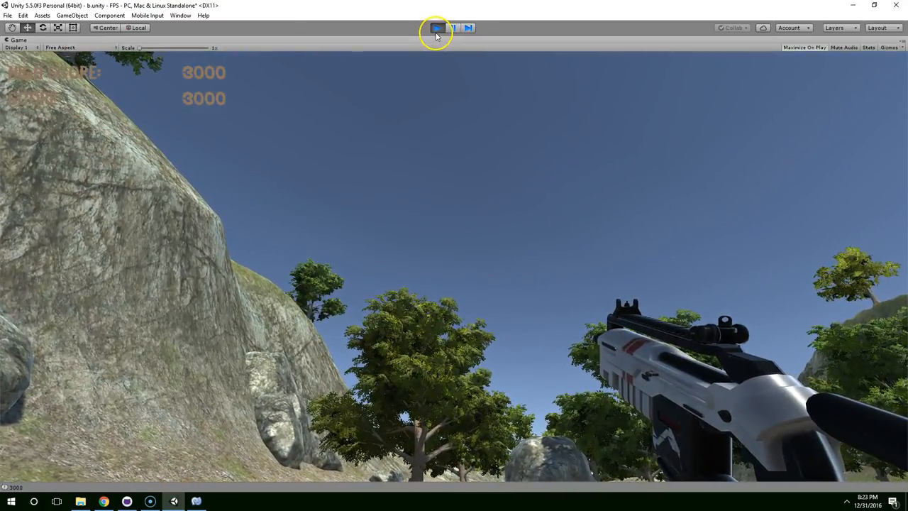
left_click(436, 27)
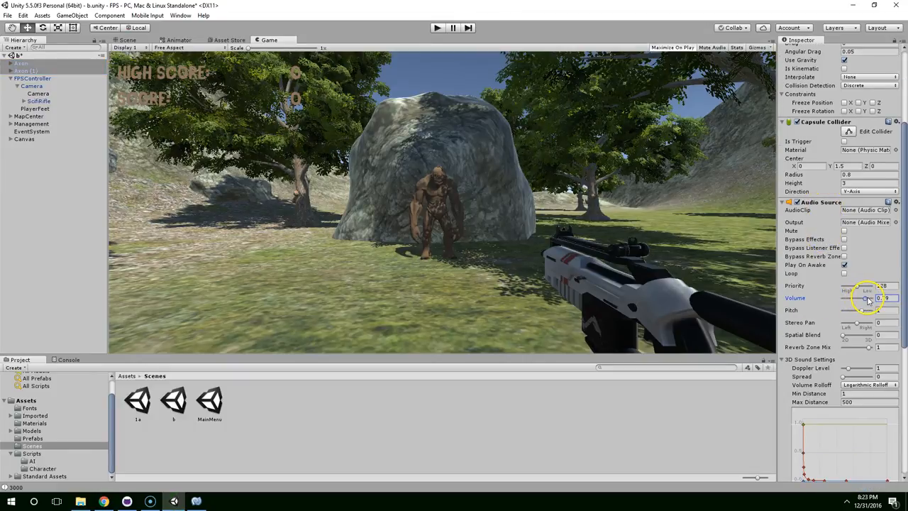
left_click_drag(880, 297, 865, 298)
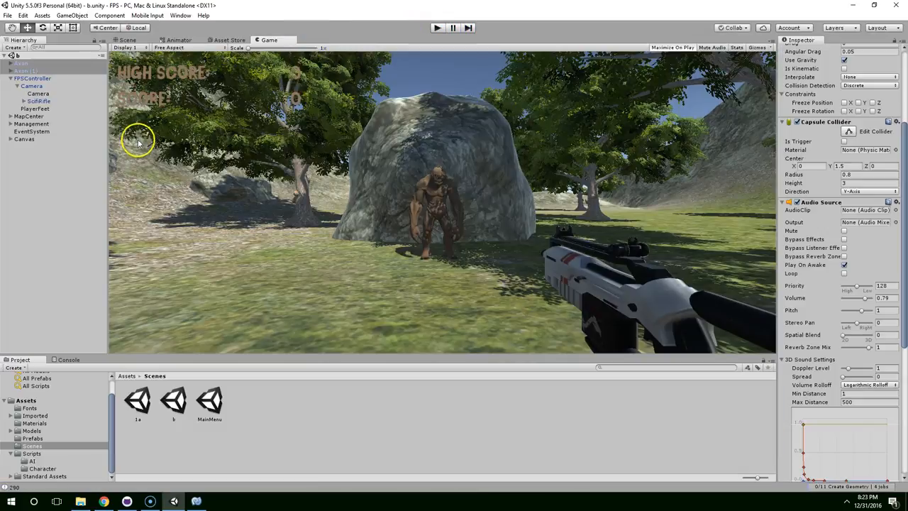
left_click(37, 100)
type("900")
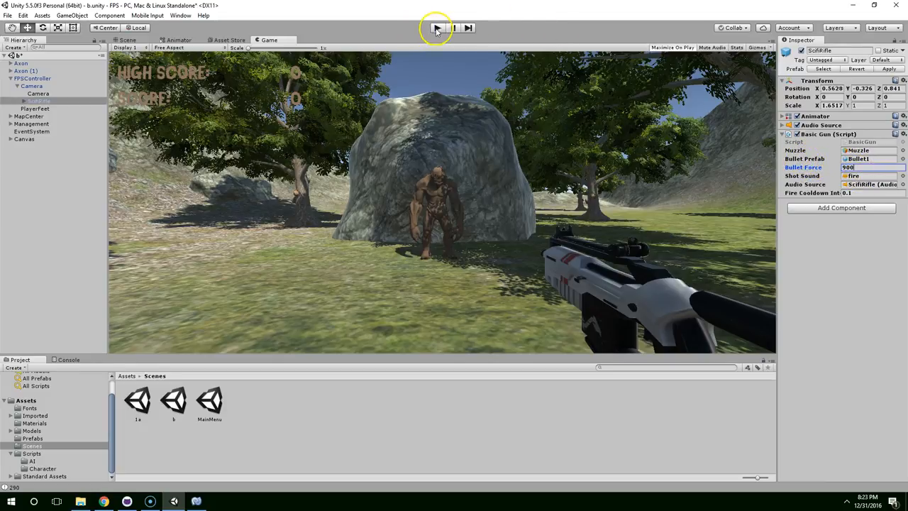
left_click(437, 28)
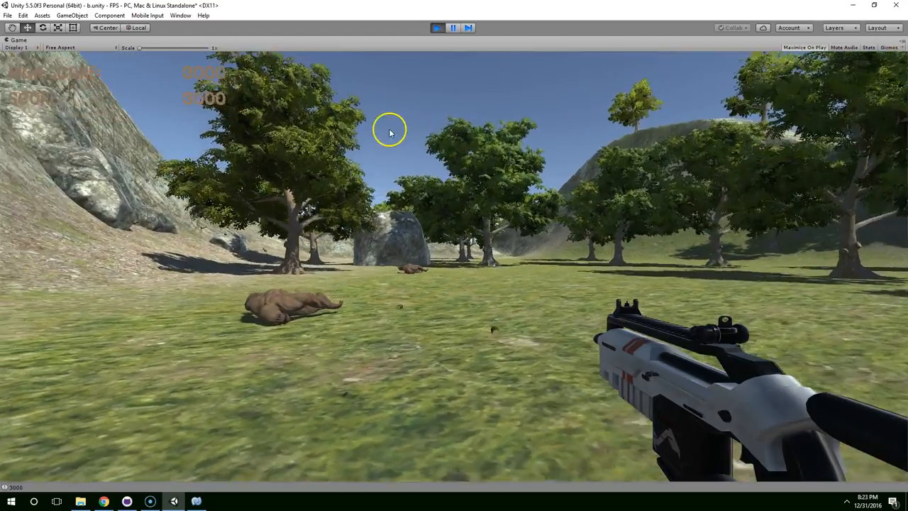
left_click(437, 27)
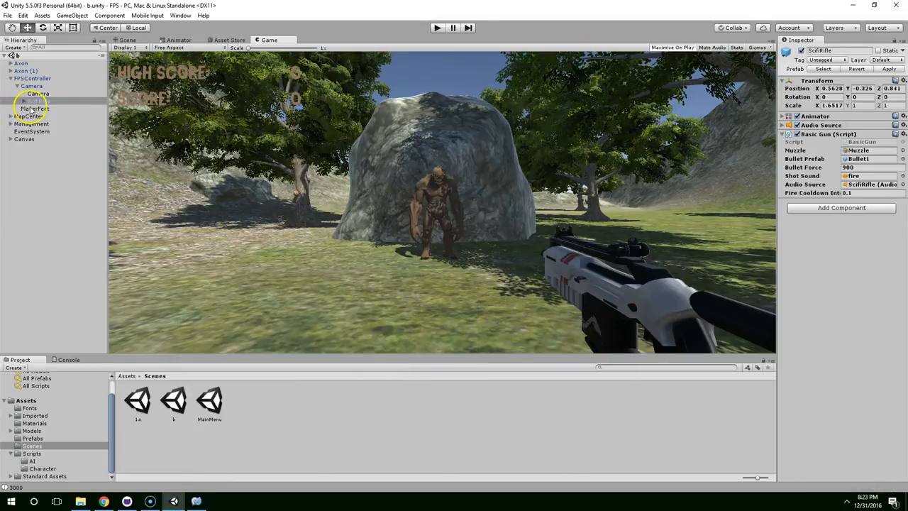
Step: Create an empty GunPlaceHolder under the camera holding the rifle, then open BasicGun
left_click(51, 153)
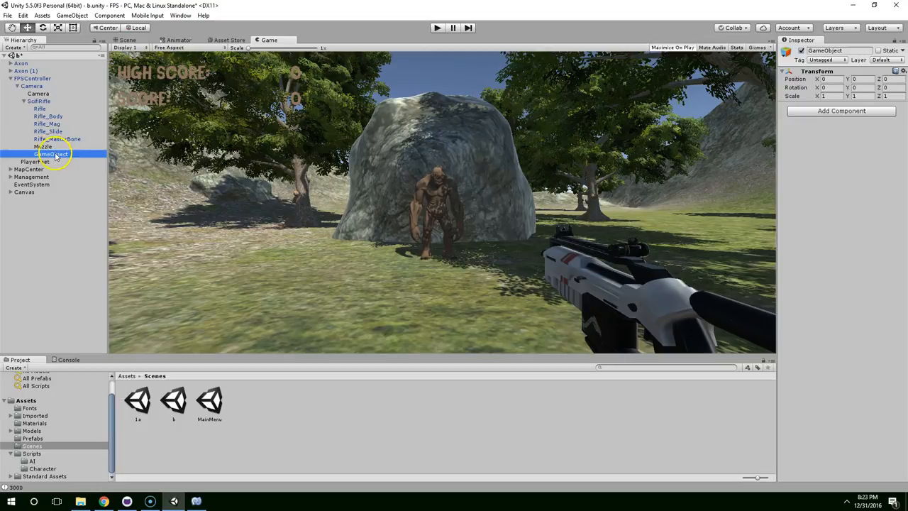
left_click(46, 100)
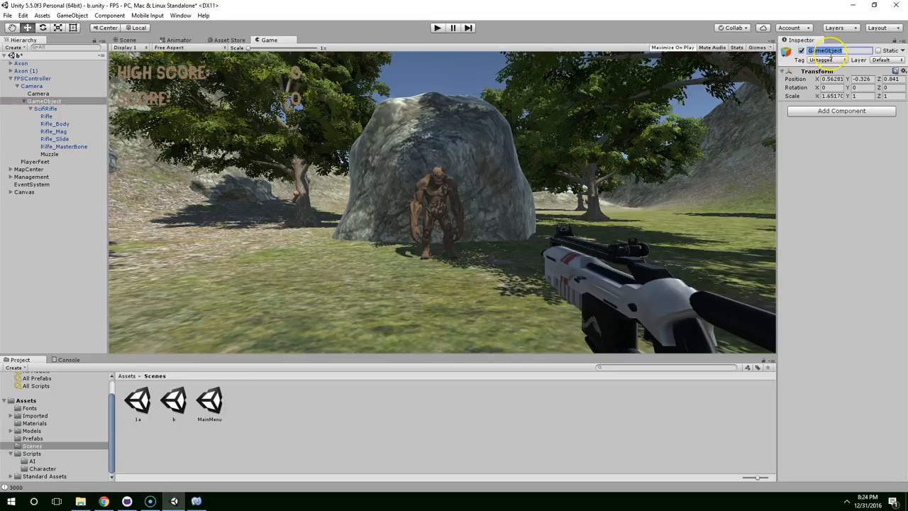
type("GunPlaceholder")
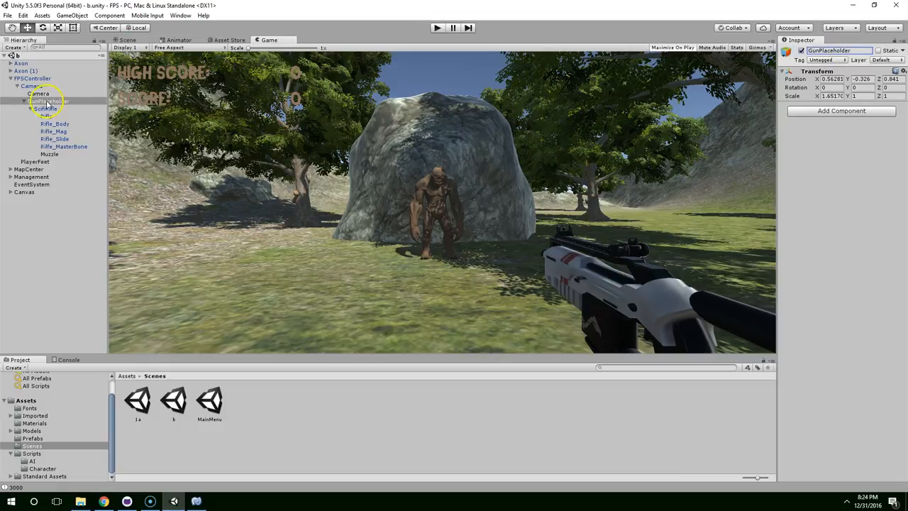
left_click(45, 116)
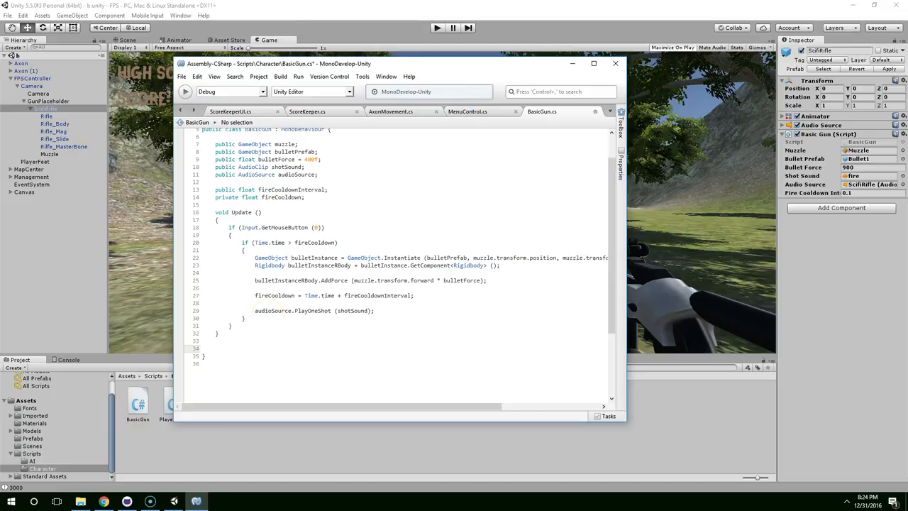
Step: Add an empty 'void Recoil()' method and call Recoil() from the firing code in Update
type("void")
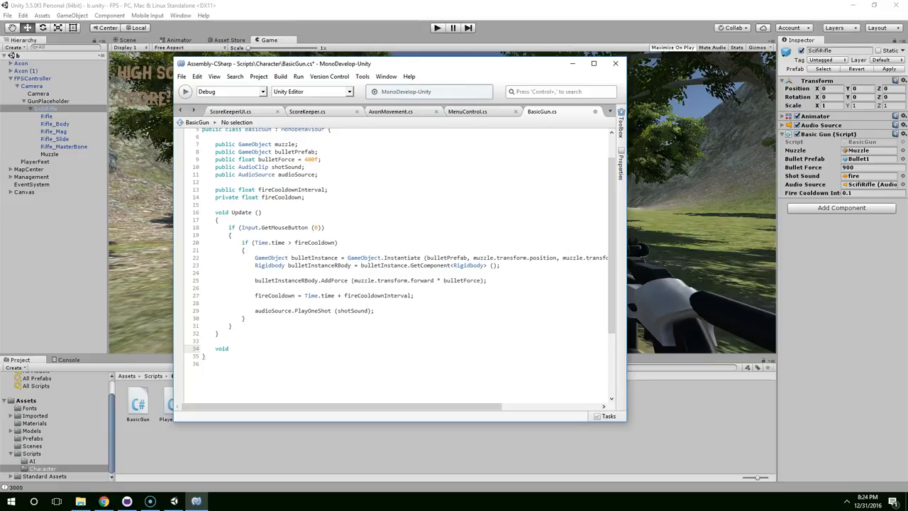
type("Recoil")
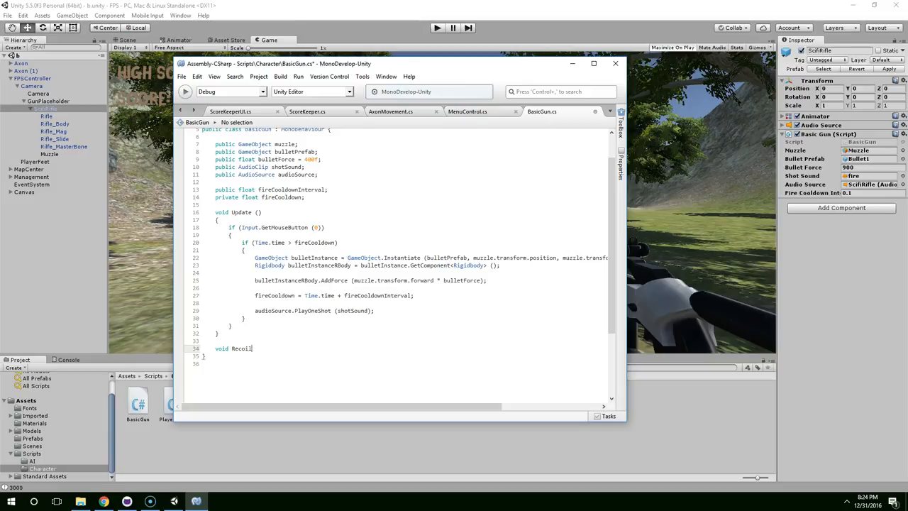
type("()")
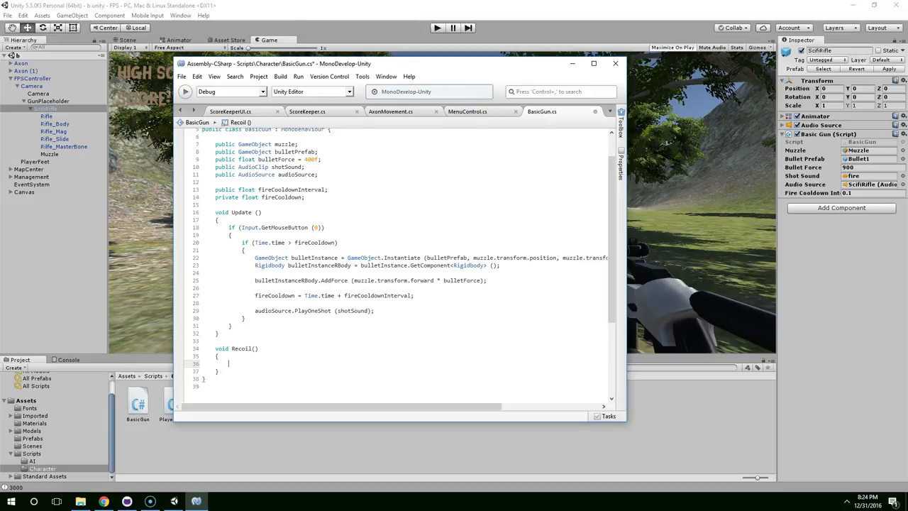
mouse_move(572, 64)
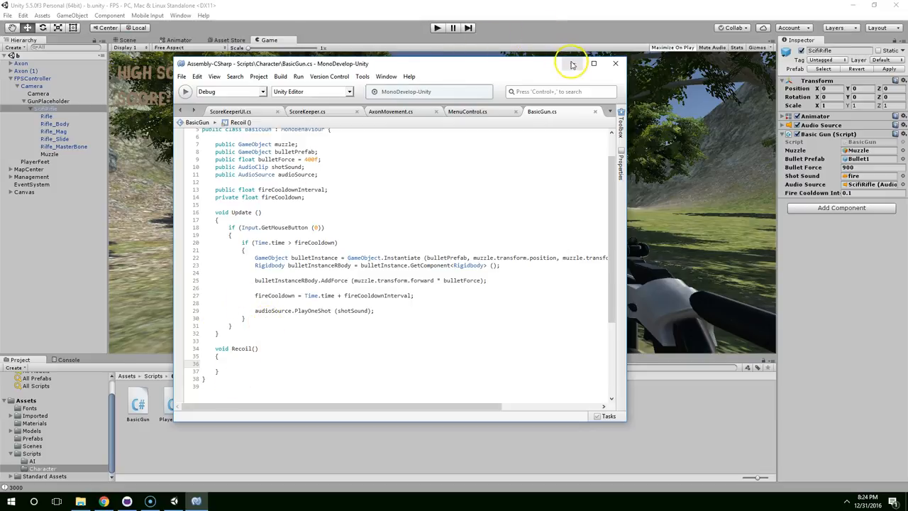
left_click(615, 63)
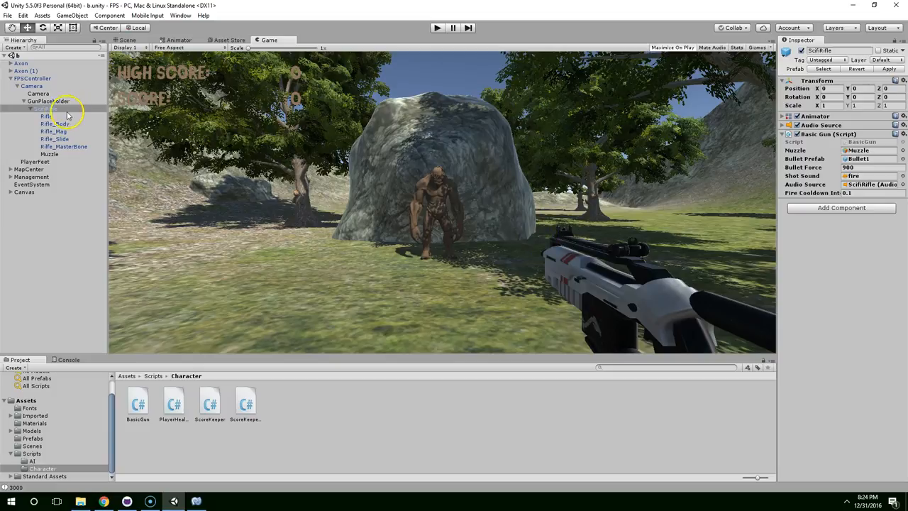
mouse_move(603, 206)
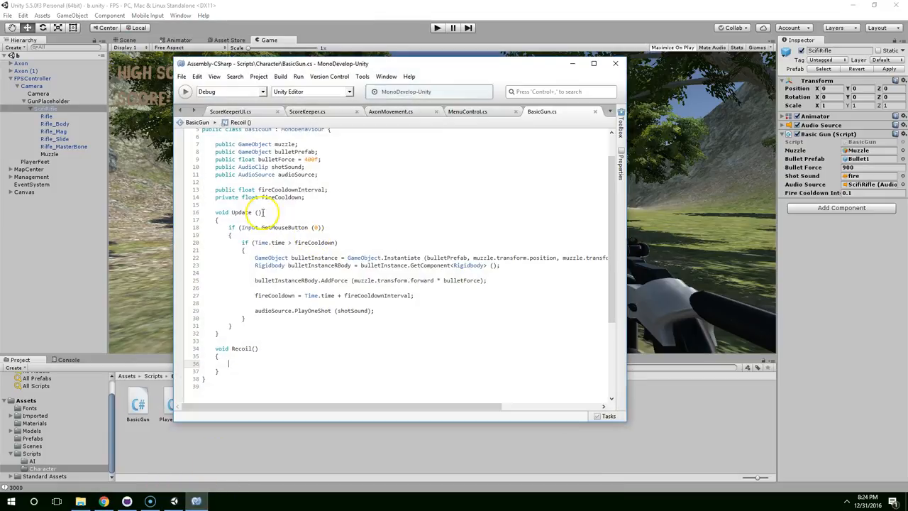
double_click(241, 349)
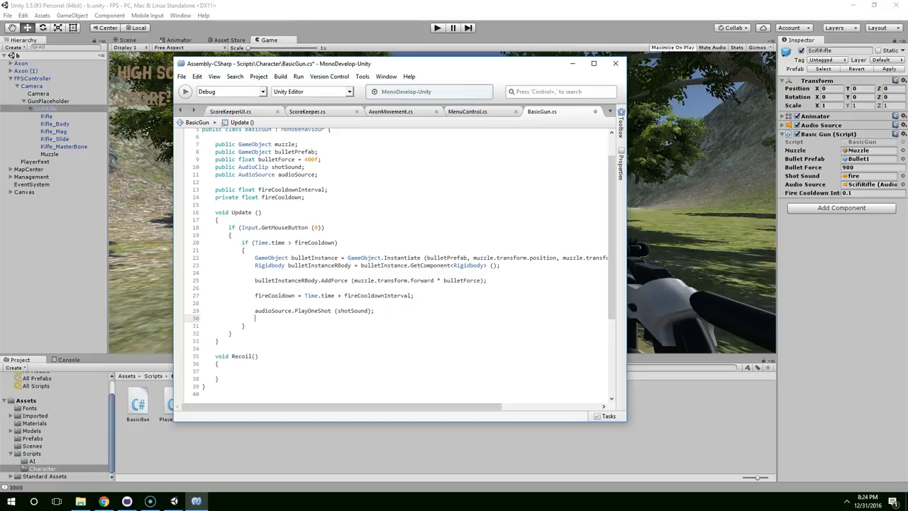
type("Recoil();")
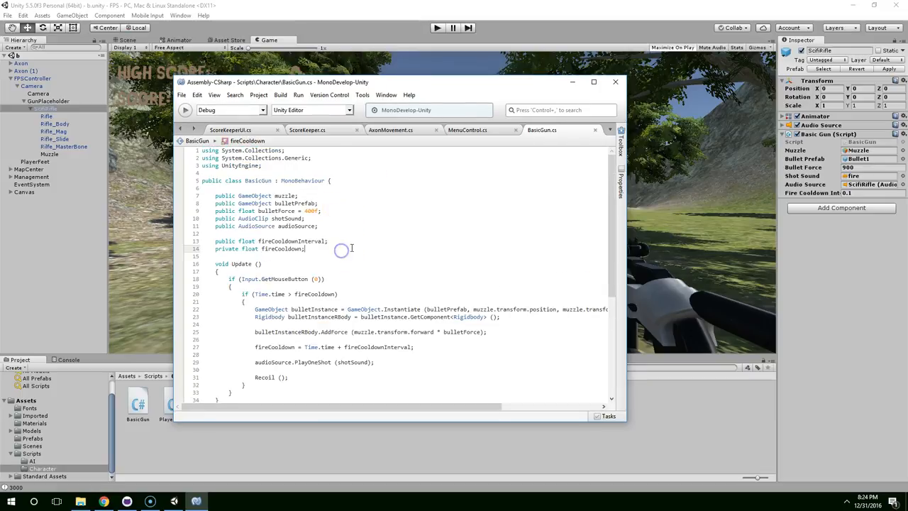
Step: Declare the field 'public GameObject gunPlaceholder;' in BasicGun
type("publi")
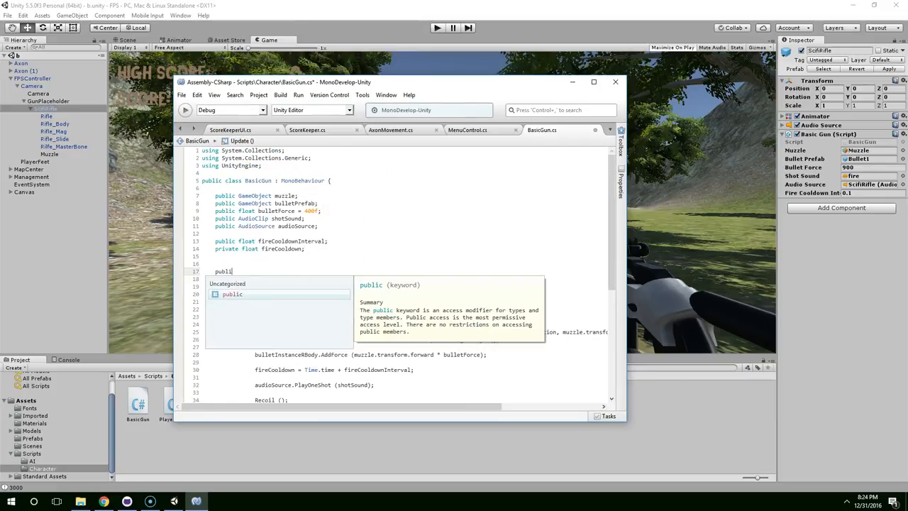
type("GameObject gun")
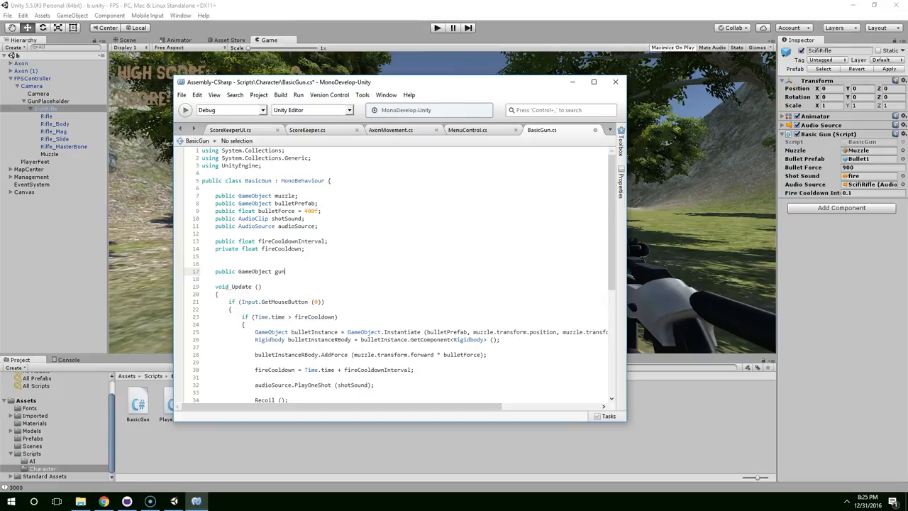
type("Pla")
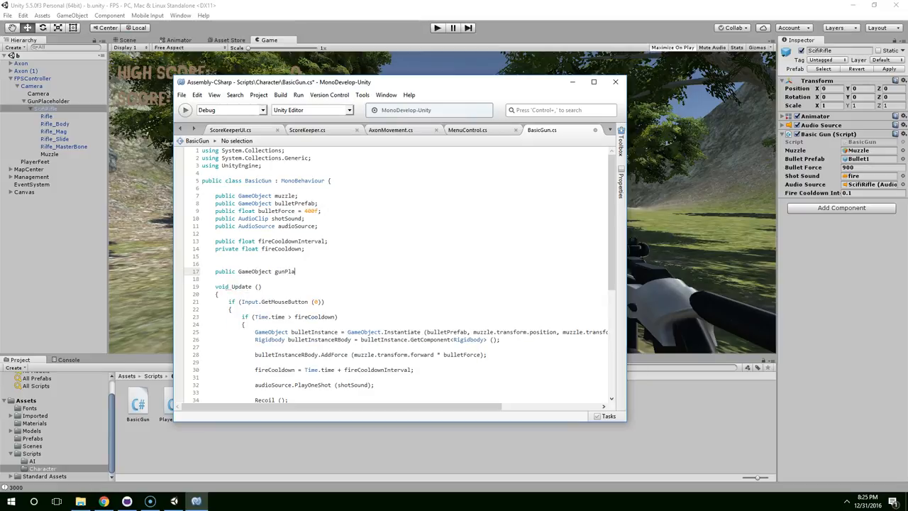
type("ceholder;")
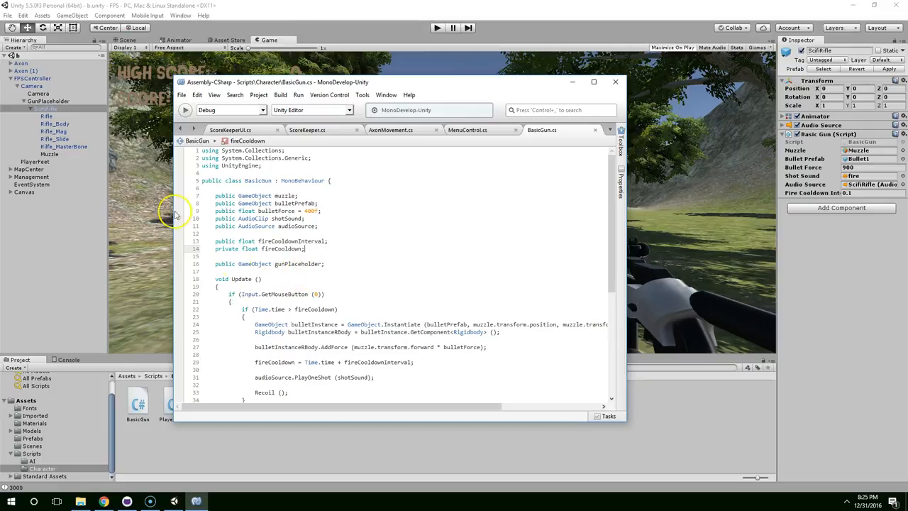
Step: Assign GunPlaceholder to the rifle's Basic Gun Gun Placeholder slot and return to the script
left_click(615, 81)
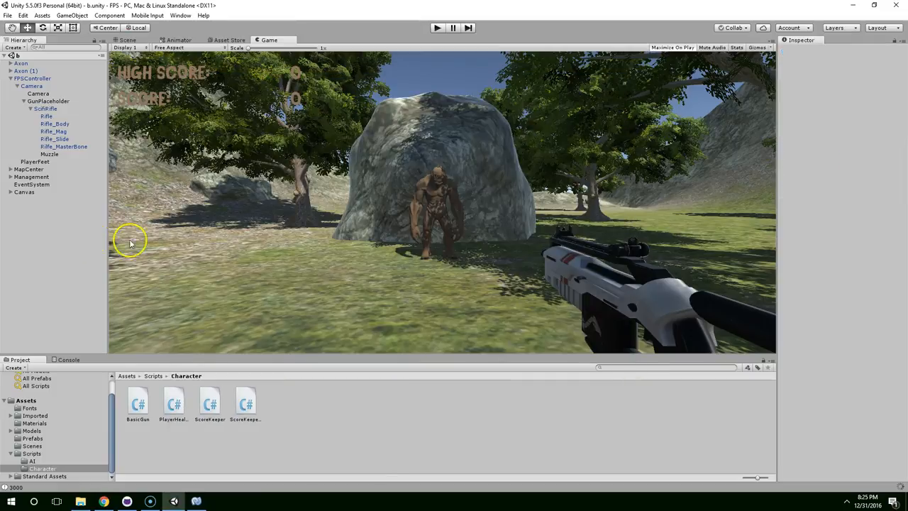
left_click(48, 101)
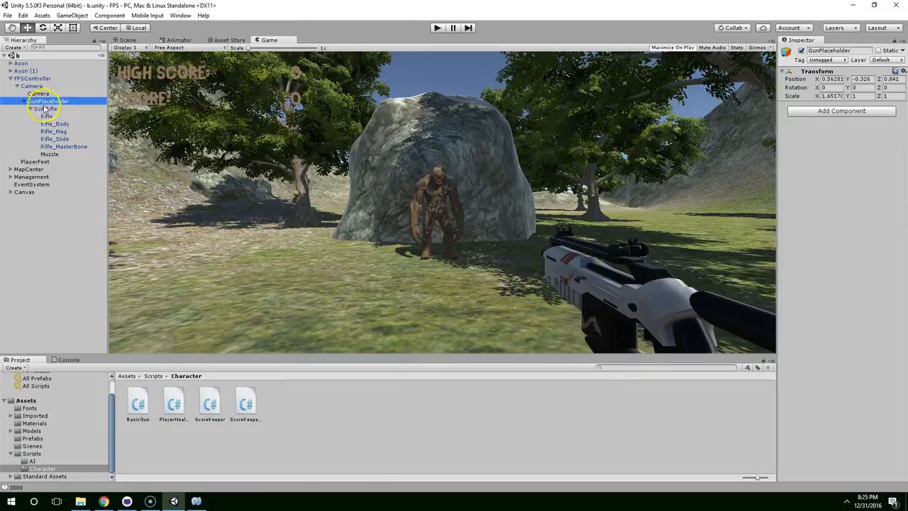
left_click(46, 107)
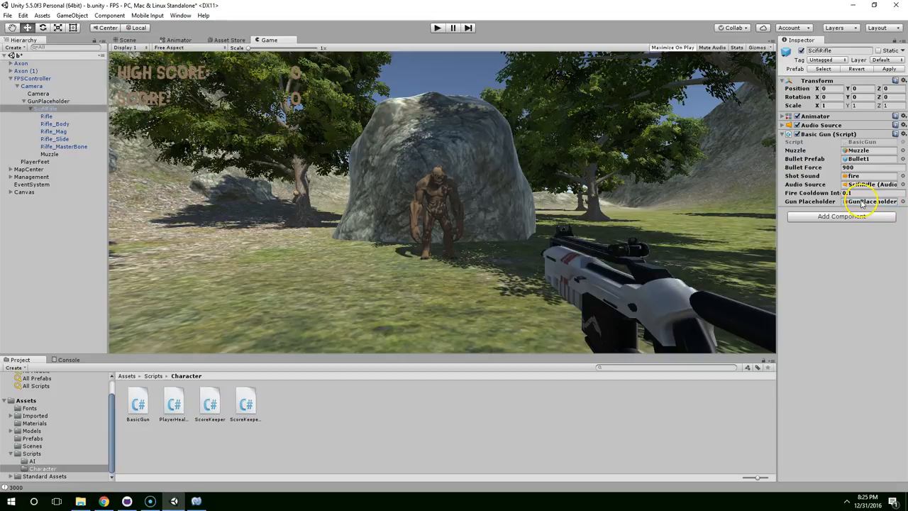
double_click(137, 400)
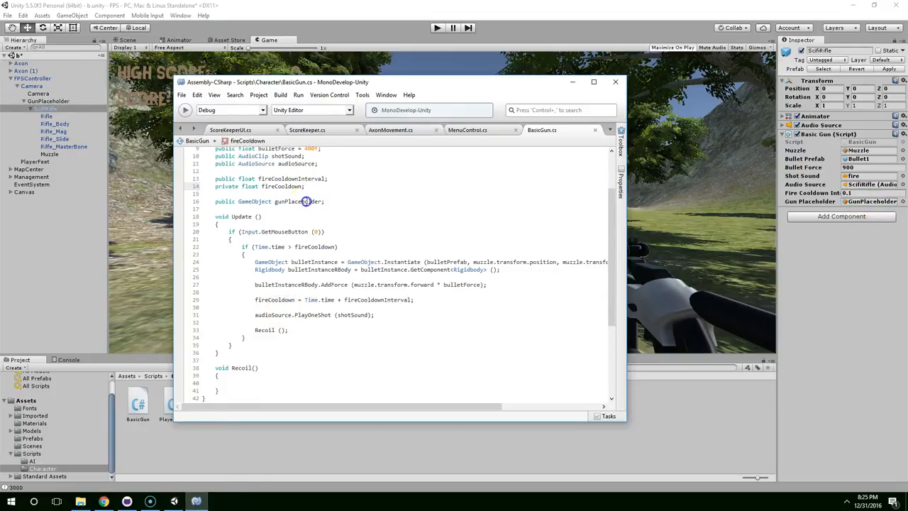
double_click(298, 201)
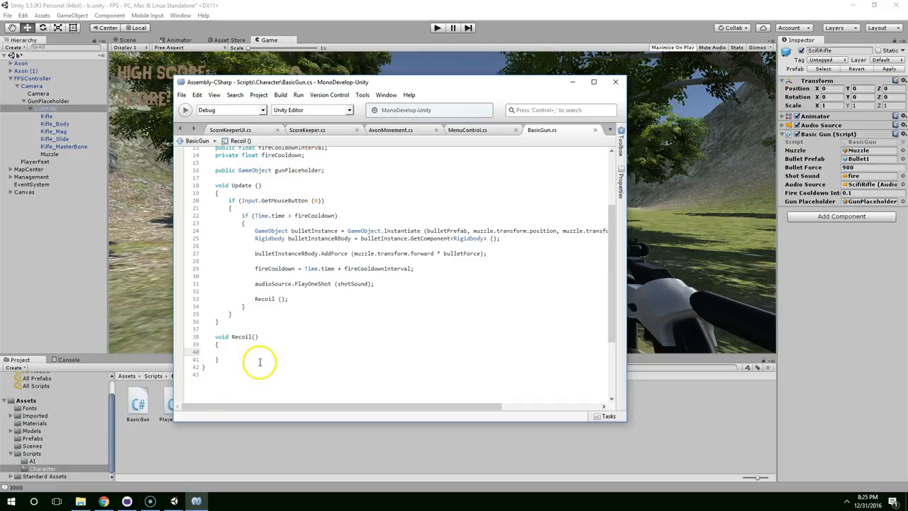
Step: Add an empty 'void ReturnToCenter()' method and call ReturnToCenter() at the start of Update
type("void")
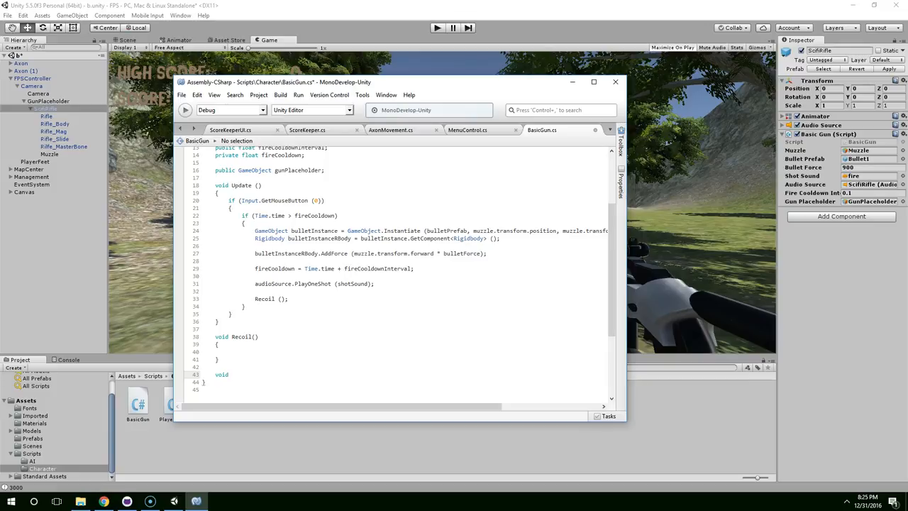
type("ReturnTo")
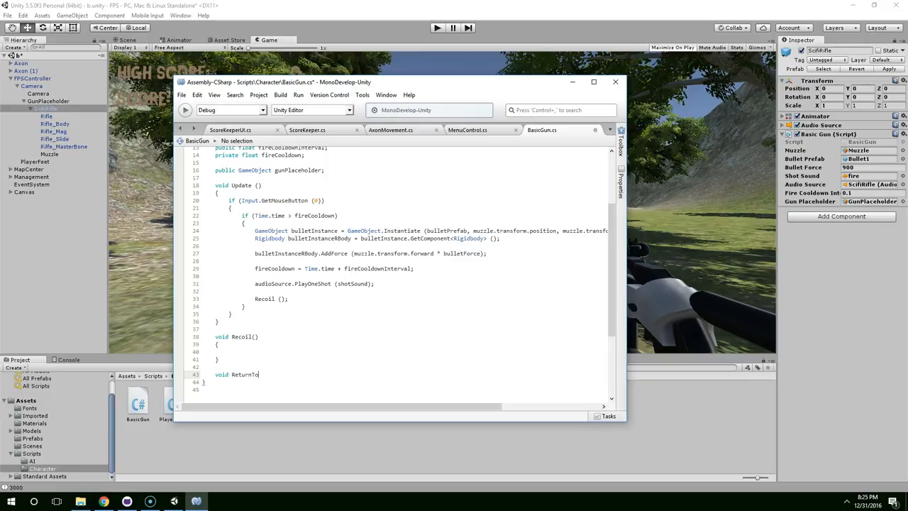
type("Center()")
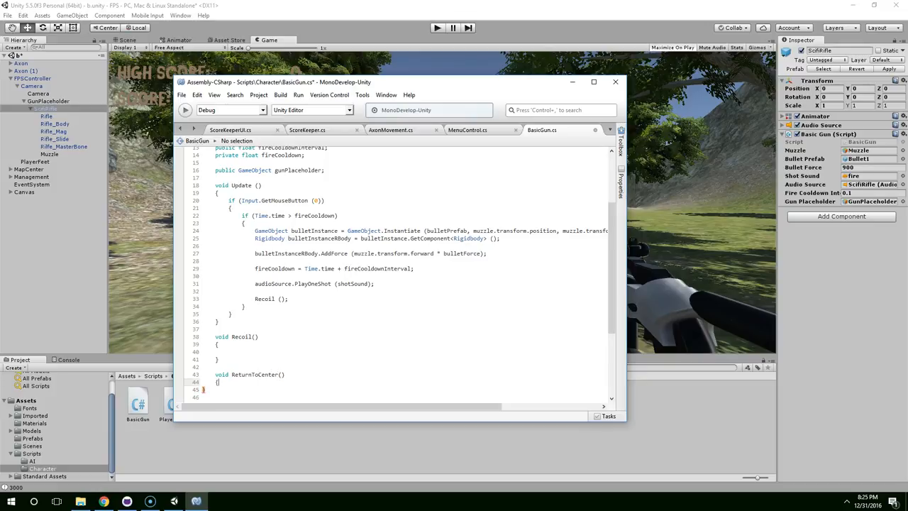
type("gunPlaceholder")
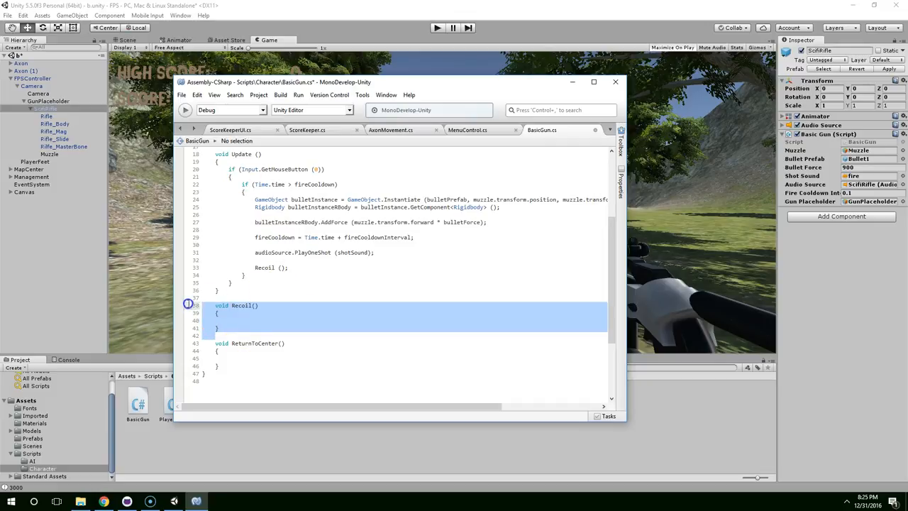
left_click(254, 342)
type("ReturnToCenter")
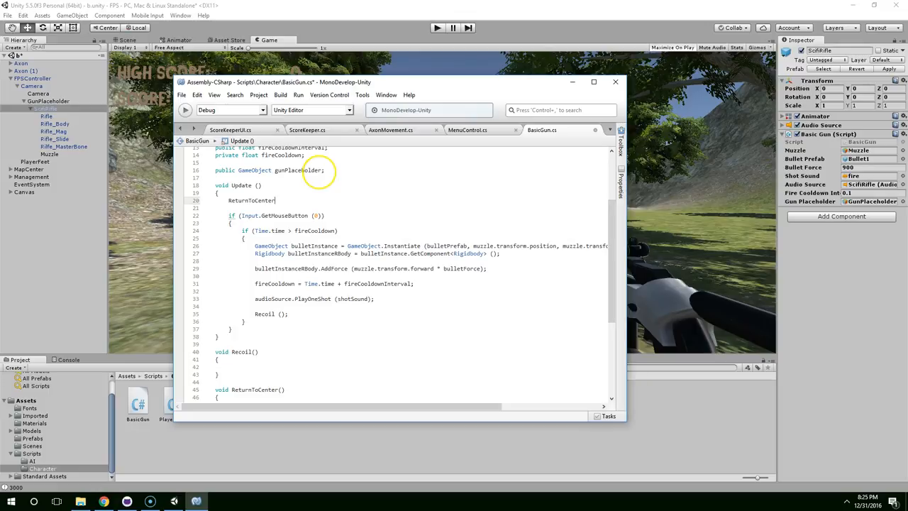
type("();")
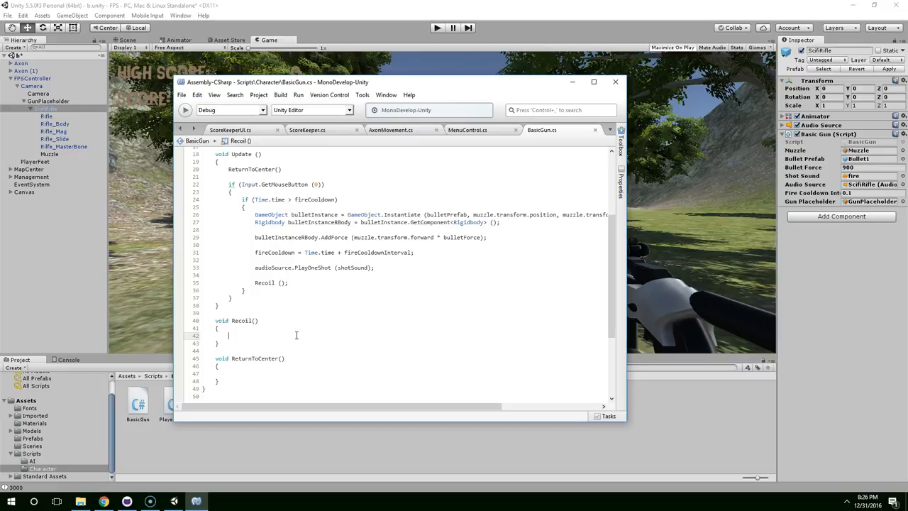
Step: Make Recoil set position to position + (-1 * transform.forward * slideAmount), declaring 'public float slideAmount;'
type("tra")
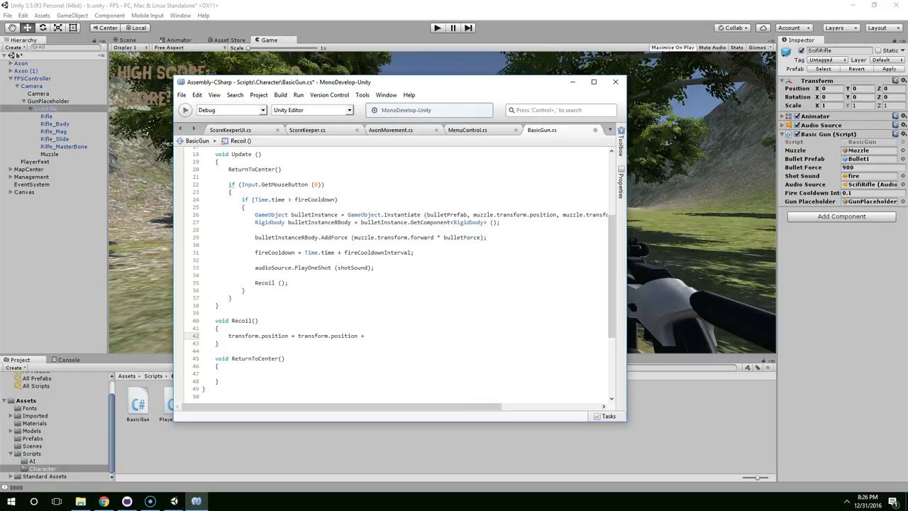
type("tra")
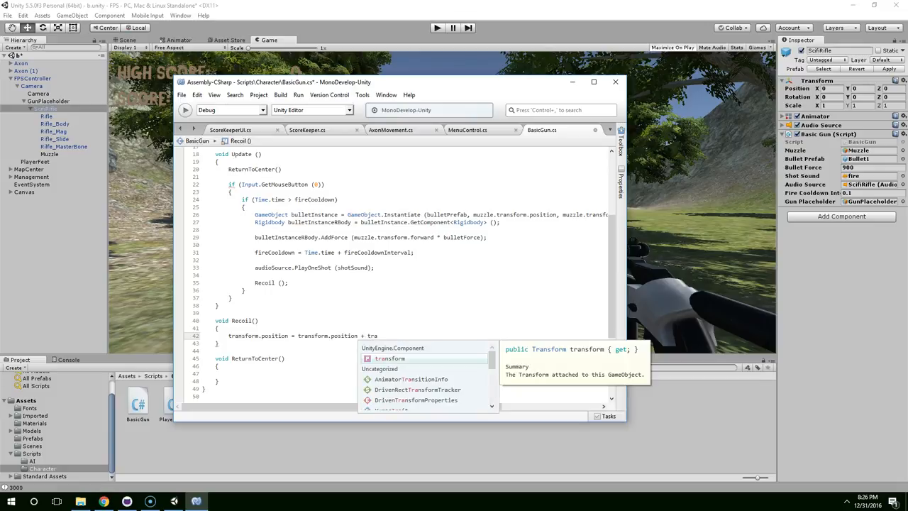
type("form.forward * slide")
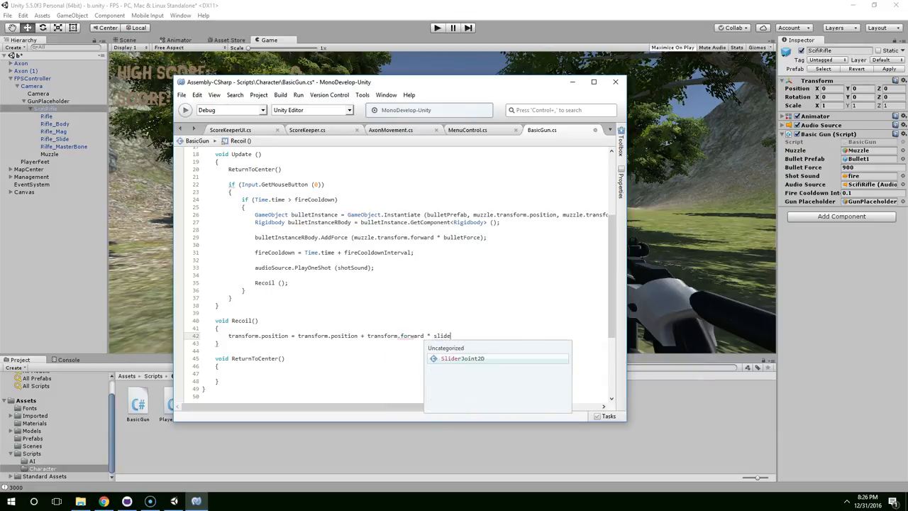
type("Amount;")
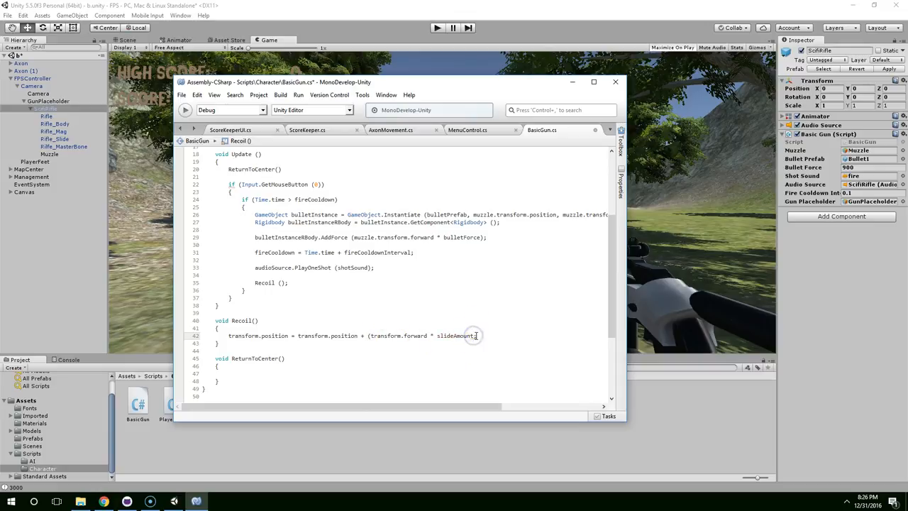
double_click(454, 335)
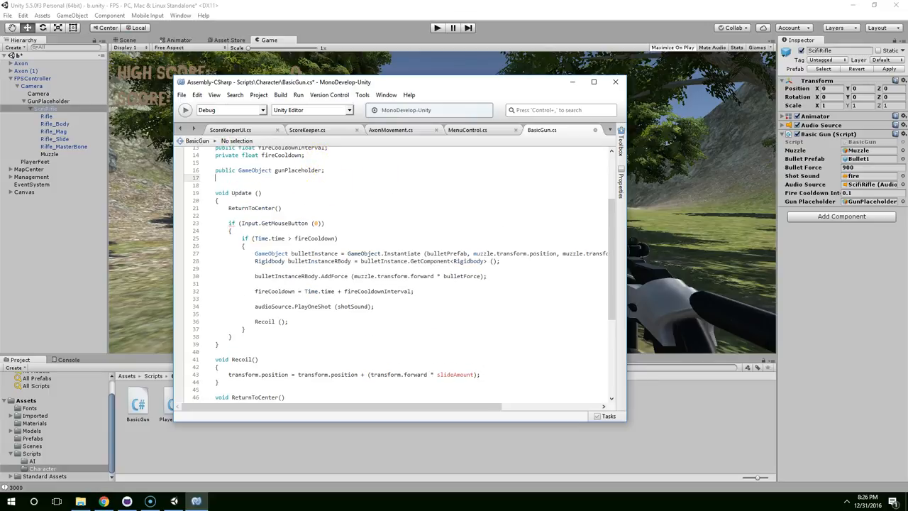
type("public float slideAmount;")
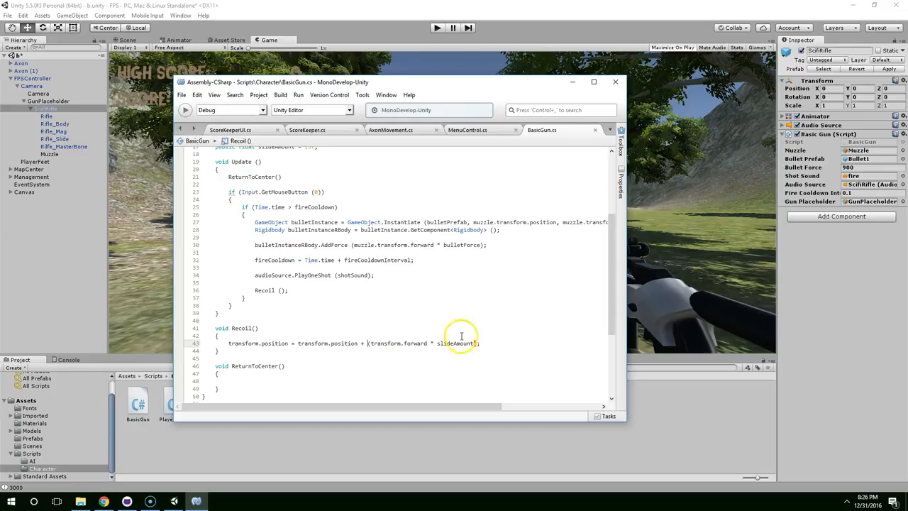
mouse_move(448, 394)
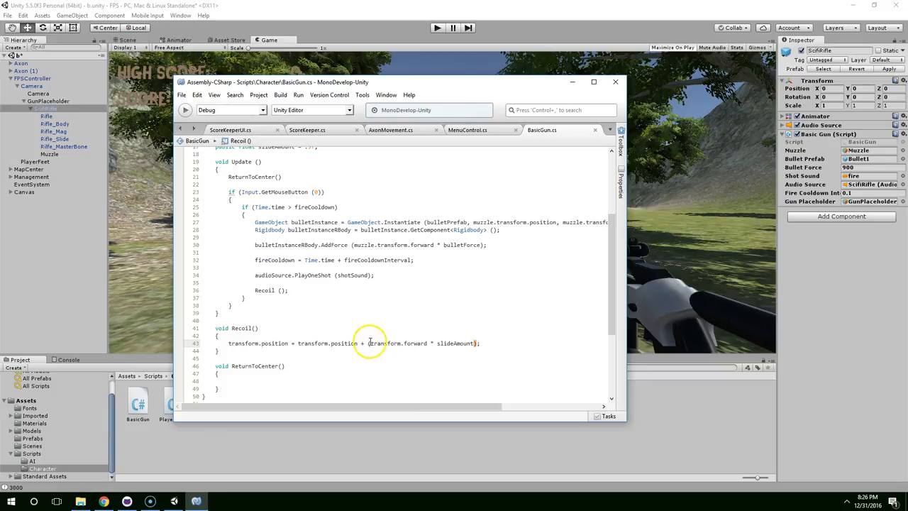
type("(-1 *")
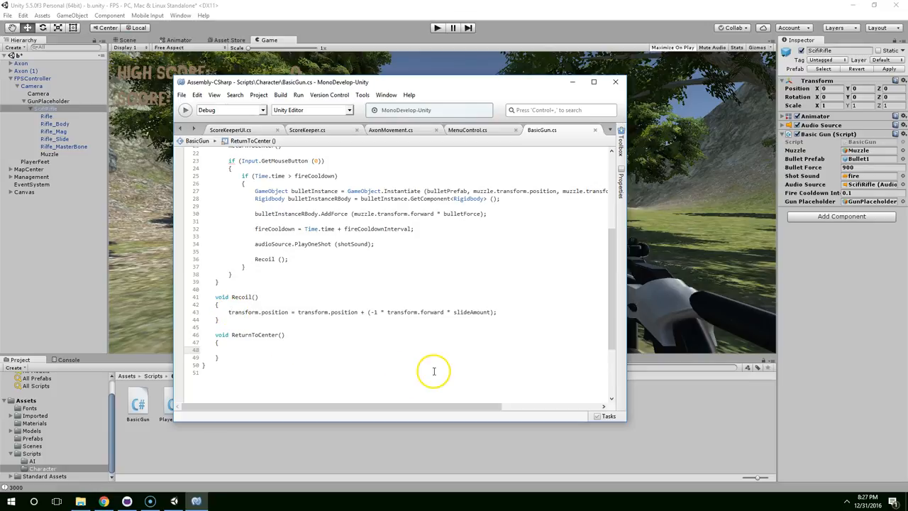
Step: Write ReturnToCenter as transform.position = Vector3.MoveTowards(transform.position, gunPlaceholder.transform.position, ...)
type("transform.mo")
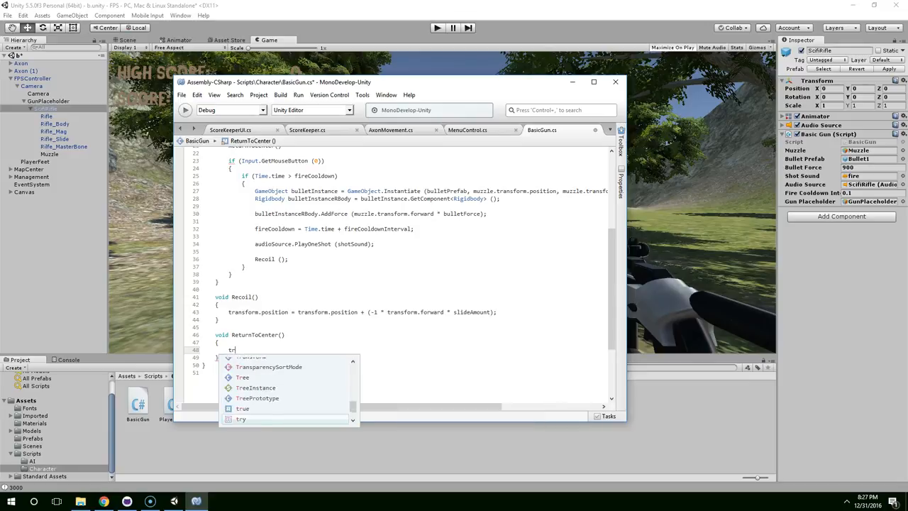
type("ransform.position =")
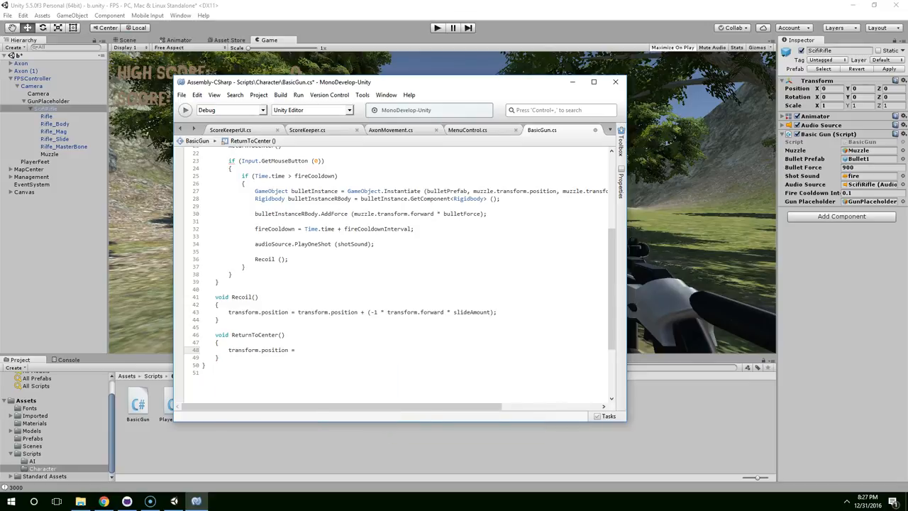
type("Vector3.MoveTowards")
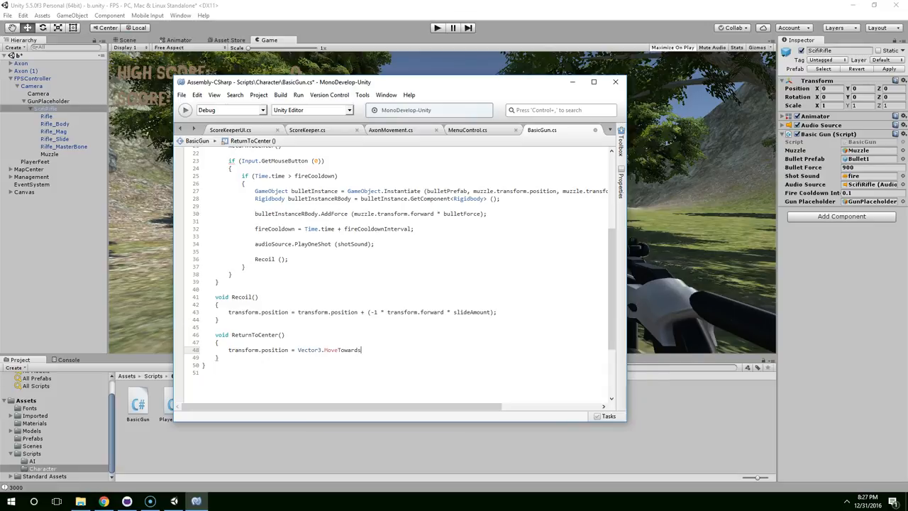
type("(")
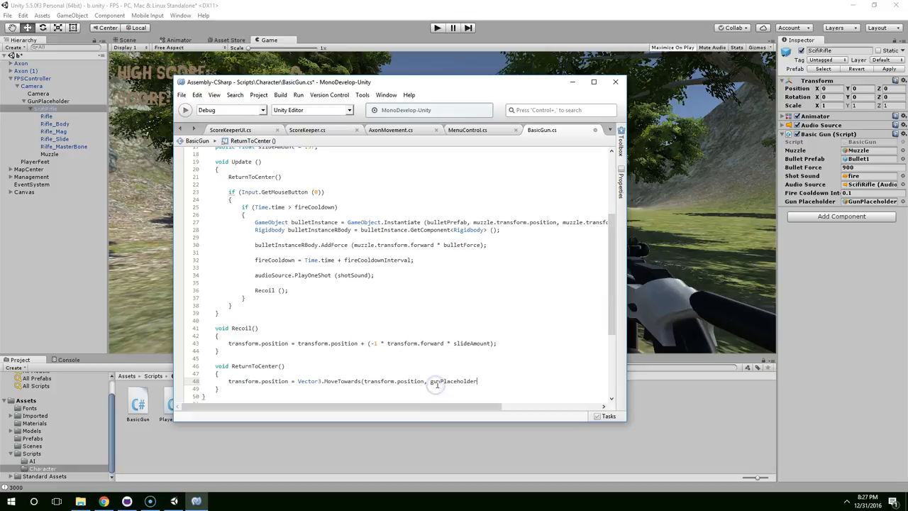
type(".transform.p")
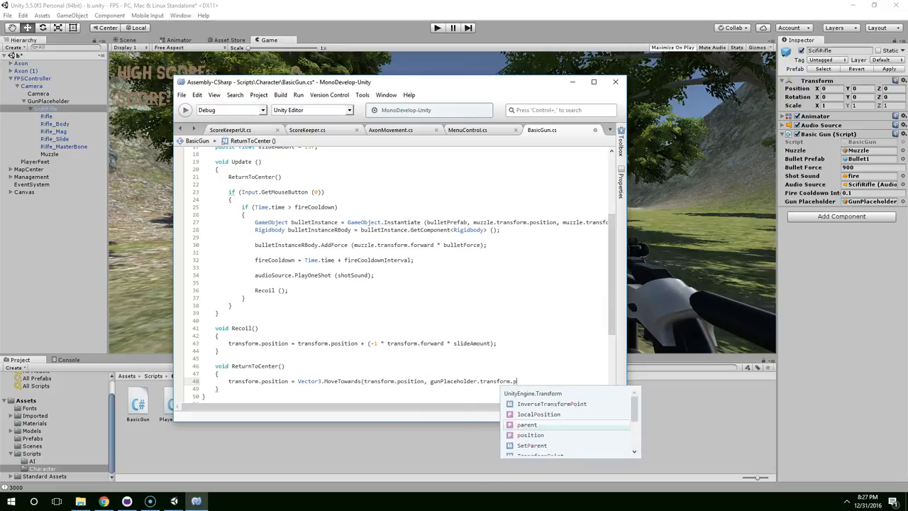
type("position,")
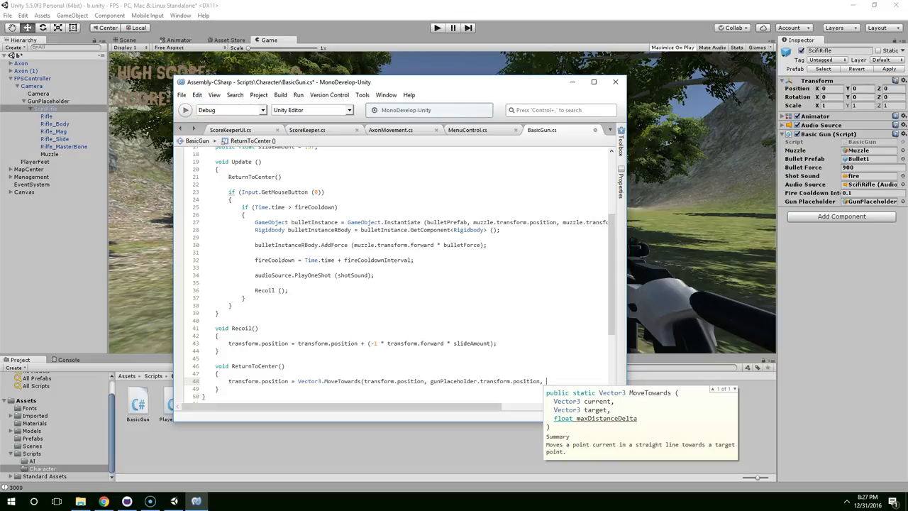
type("gunPlaceholder")
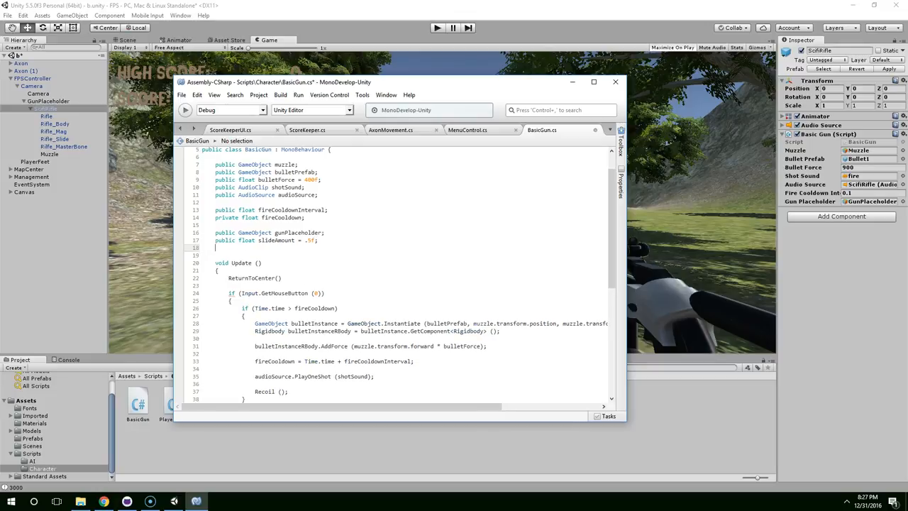
Step: Declare 'public float recoilAmount' and use recoilAmount instead of slideAmount in Recoil
type("public float")
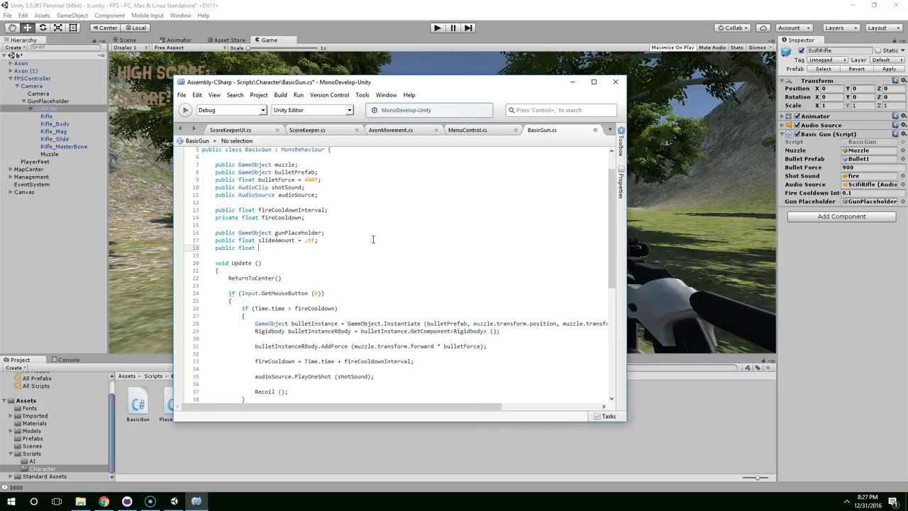
type("recoilAmount = .5f;")
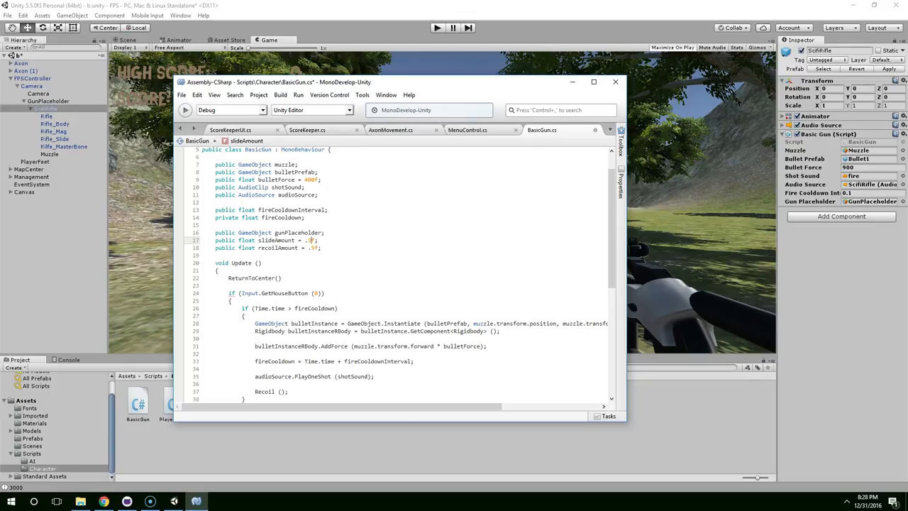
scroll("down", 3)
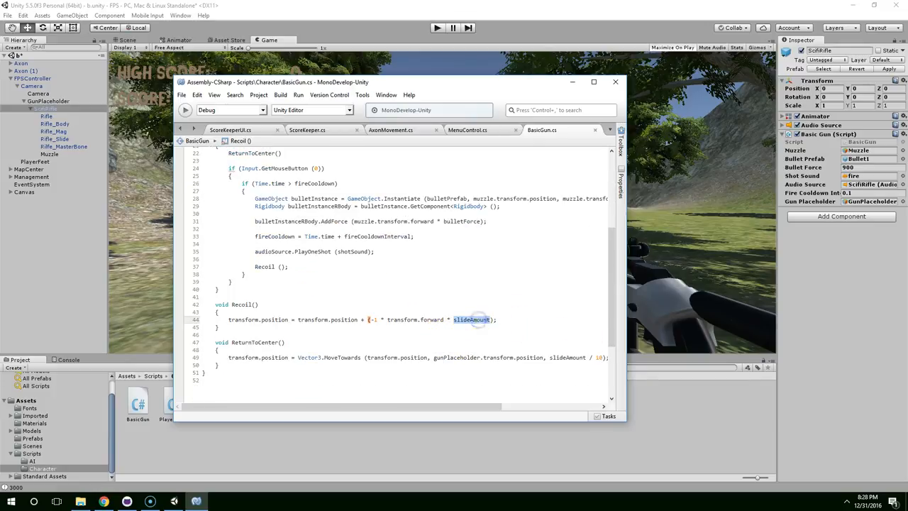
type("recoilAmount")
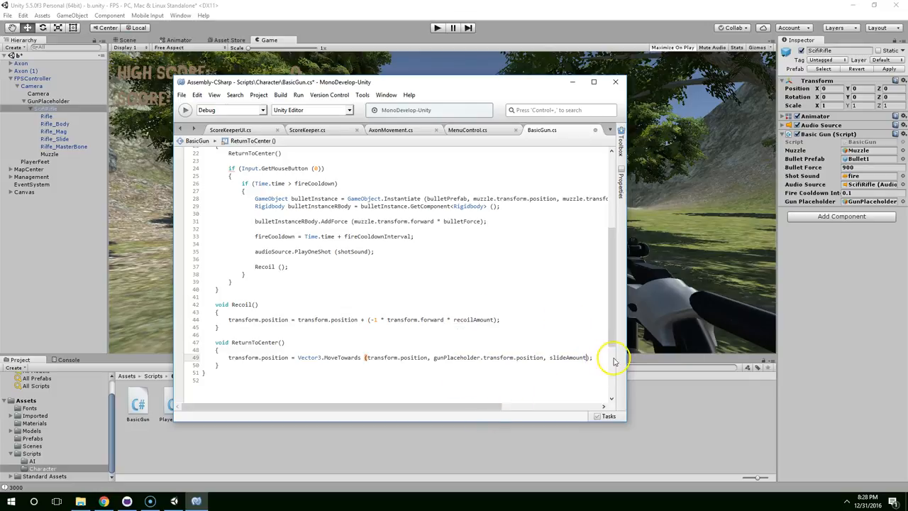
double_click(473, 319)
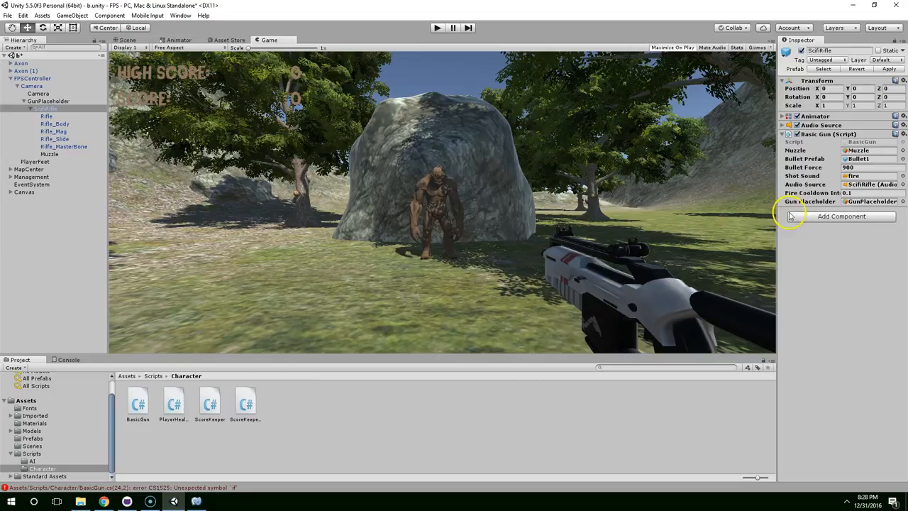
mouse_move(219, 363)
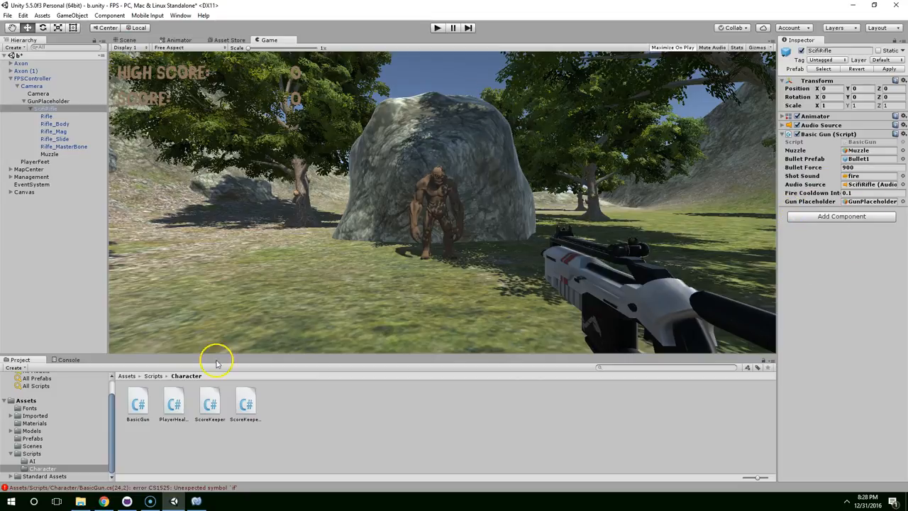
Step: Fix the CS1525 error from the Console, clear the log, and select the rifle to view its new fields
left_click(68, 360)
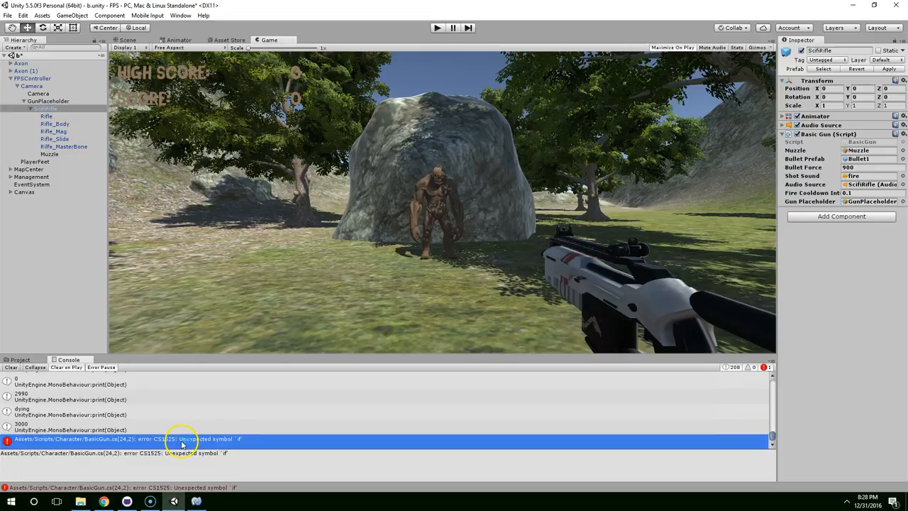
double_click(181, 438)
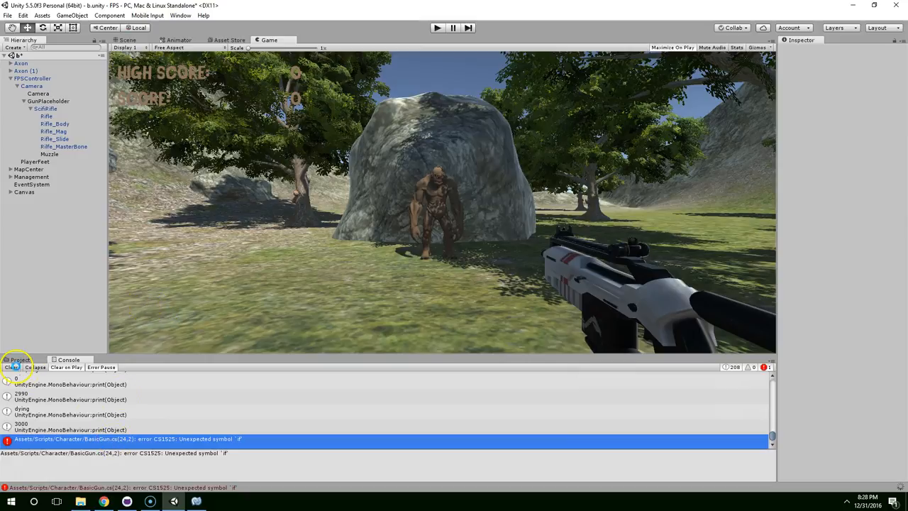
left_click(11, 366)
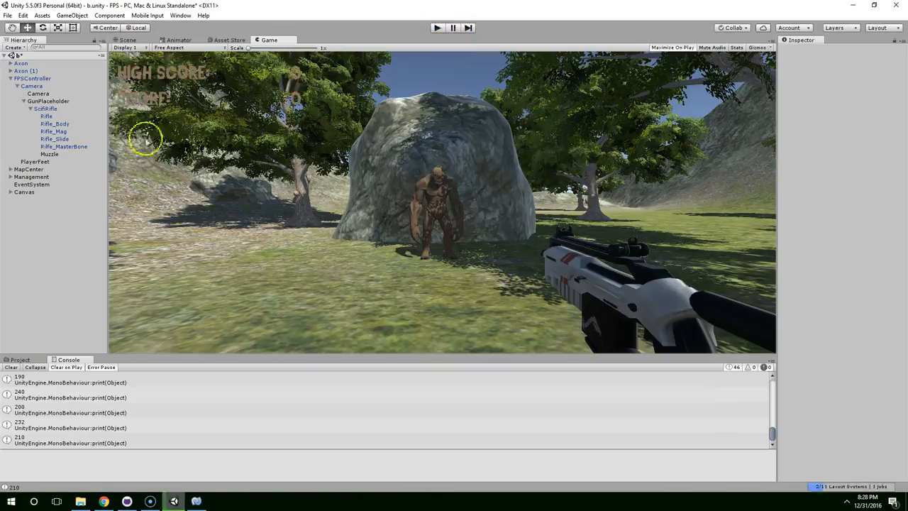
left_click(45, 107)
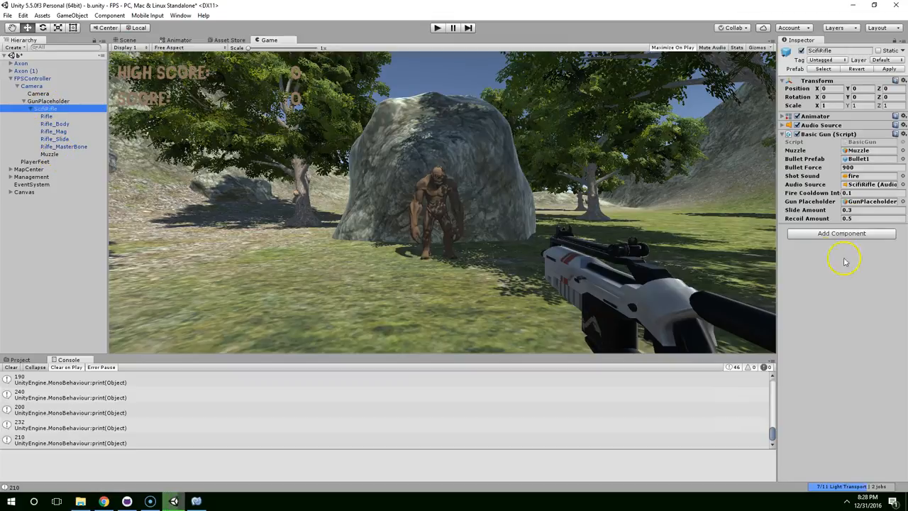
Step: Set the rifle's Recoil Amount to 0.2 in the Basic Gun Inspector
left_click(872, 218)
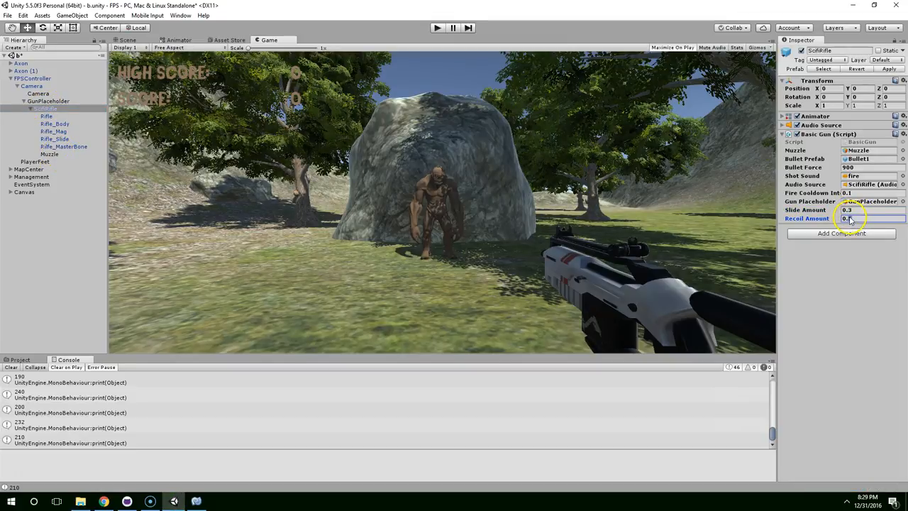
left_click(866, 219)
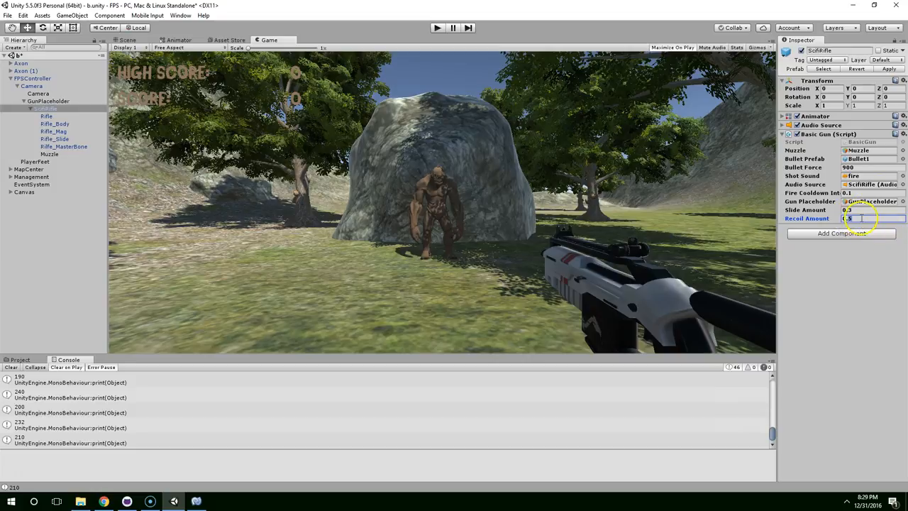
type("0.2")
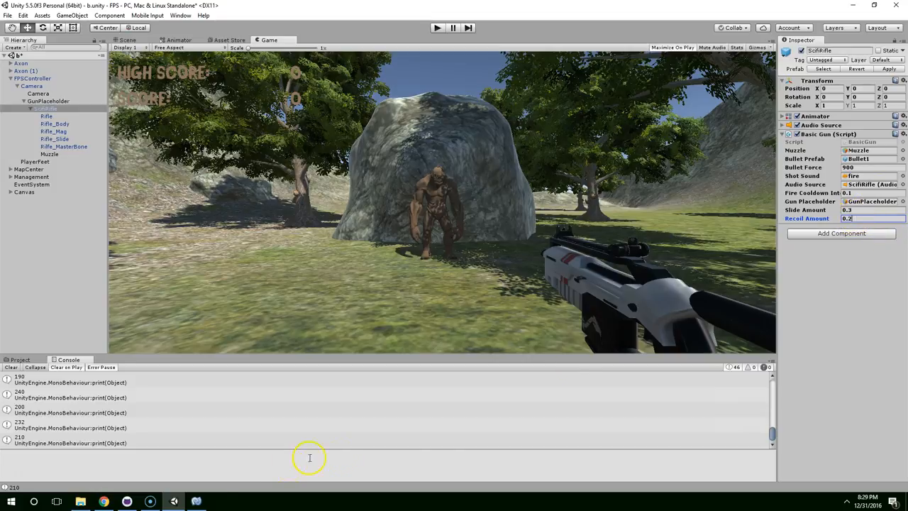
left_click(196, 502)
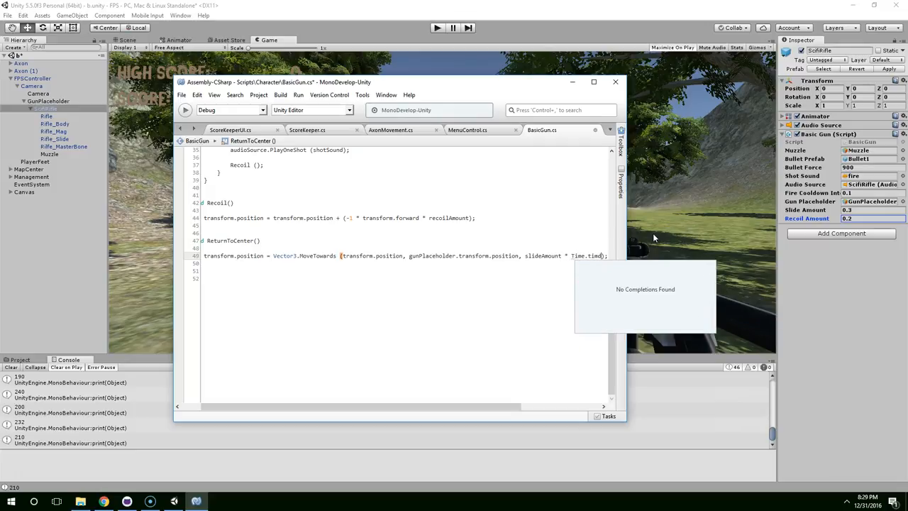
Step: Multiply slideAmount by Time.deltaTime in the ReturnToCenter MoveTowards step
type("t")
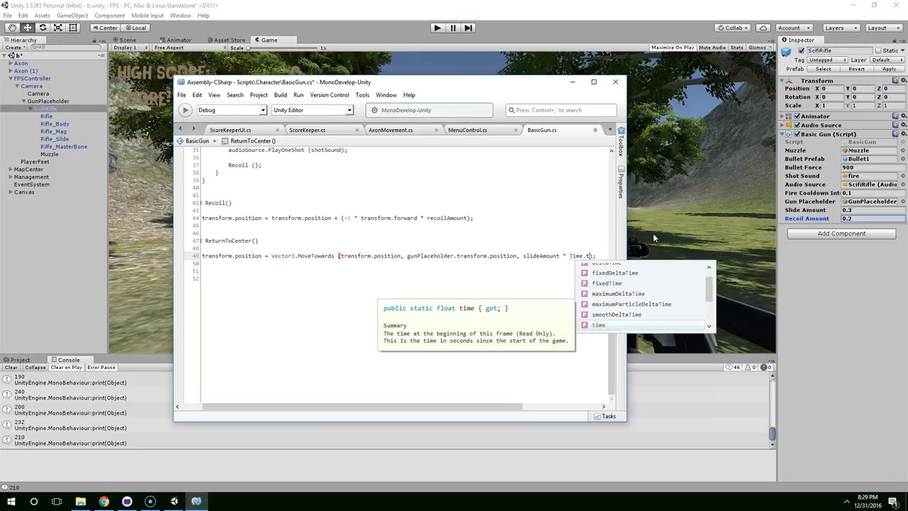
type("el")
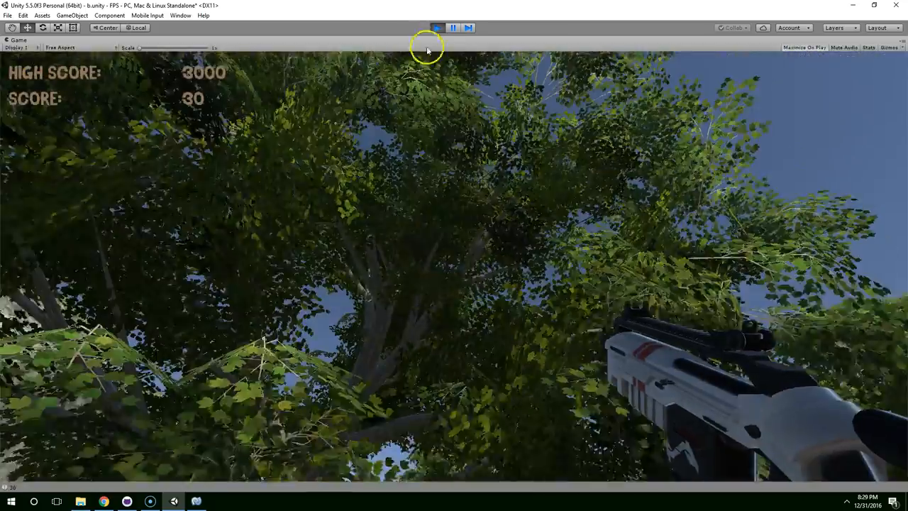
Step: Leave the maximized game view and retune Slide Amount and Recoil Amount while play-testing
left_click(452, 27)
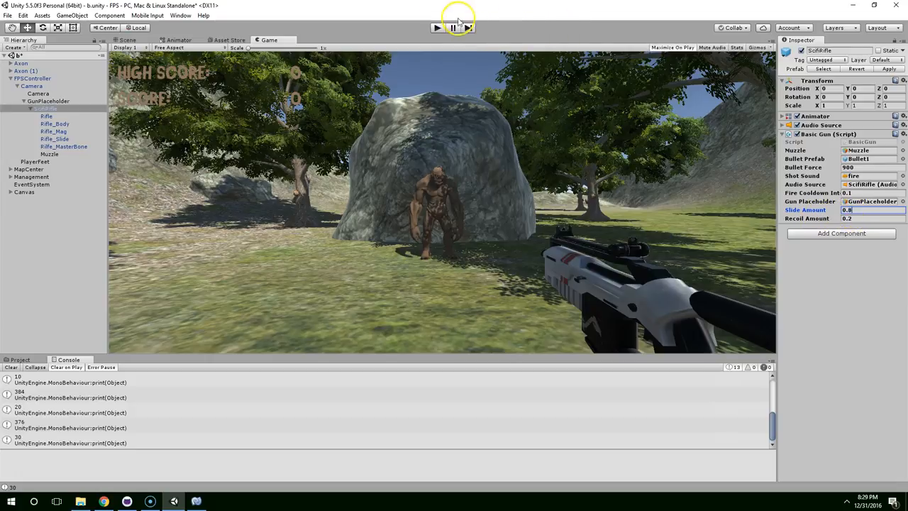
left_click(437, 27)
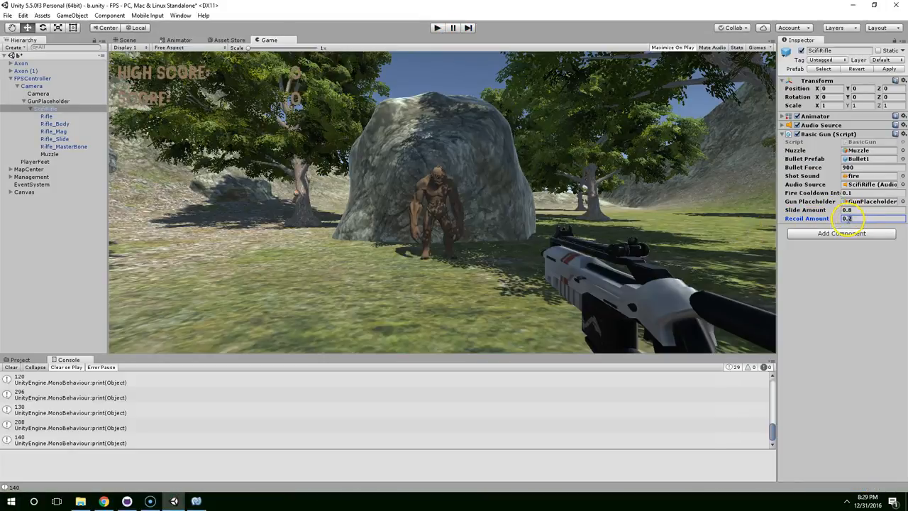
left_click(868, 219)
type("0.09")
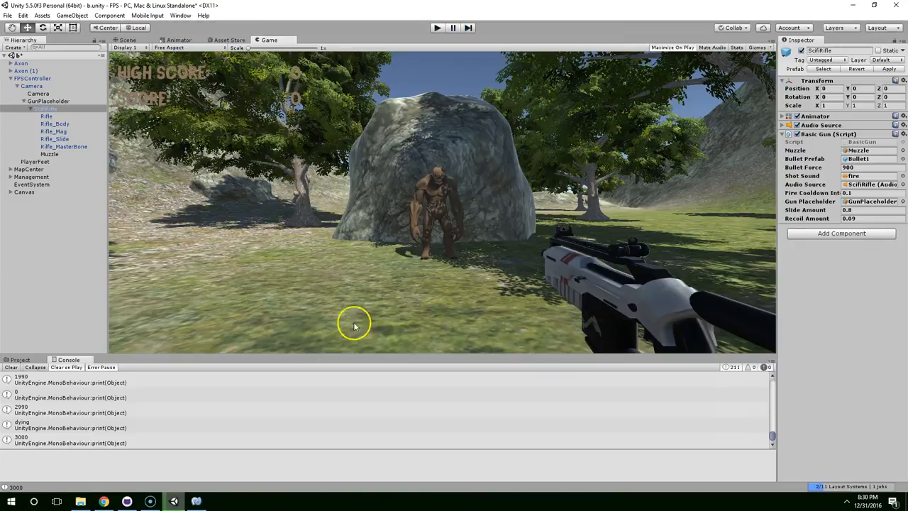
Step: Duplicate the enemy as Asen (2) and move it to a new spot on the terrain
left_click(127, 40)
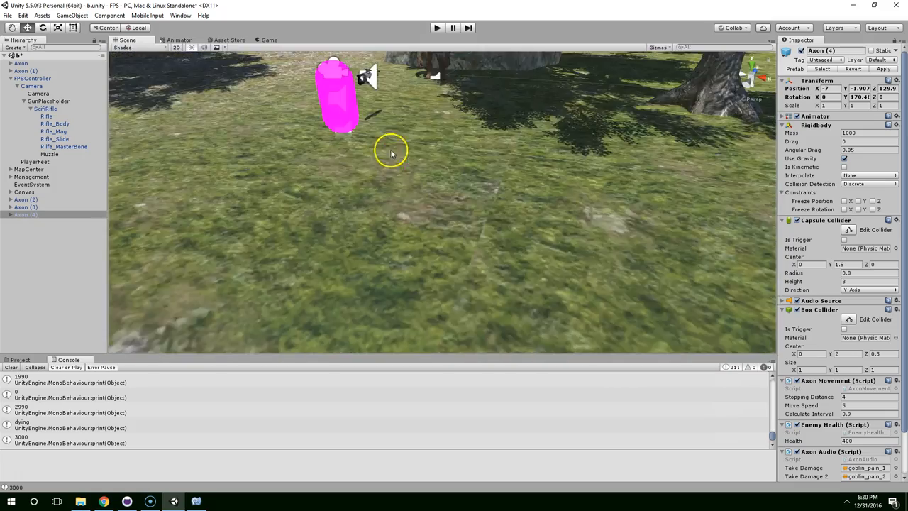
left_click_drag(390, 153, 414, 212)
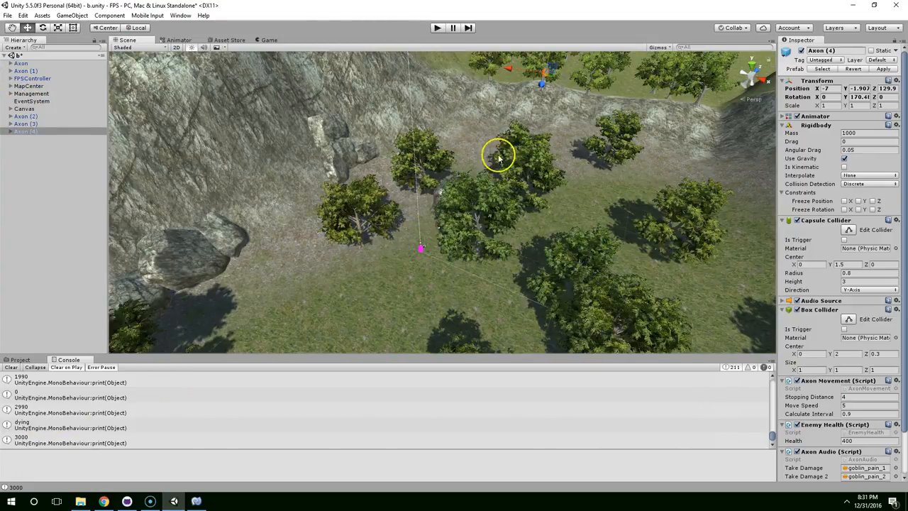
left_click_drag(496, 156, 490, 96)
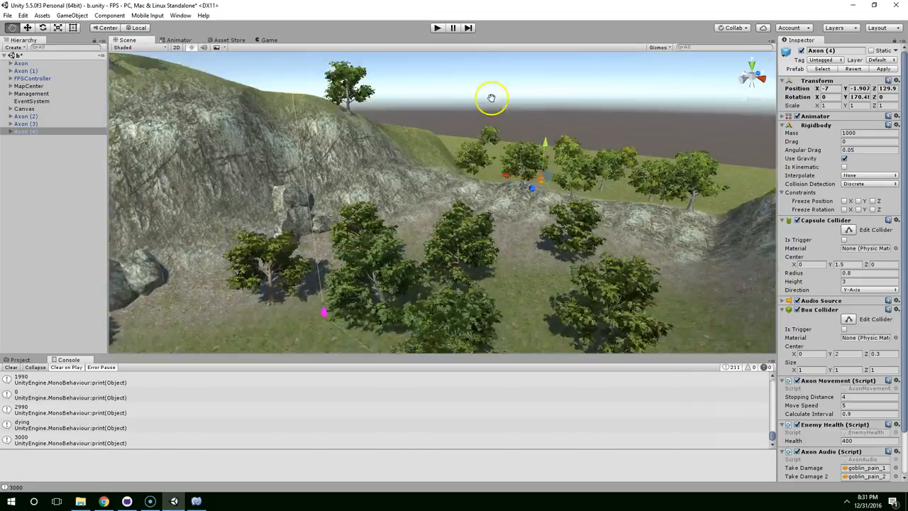